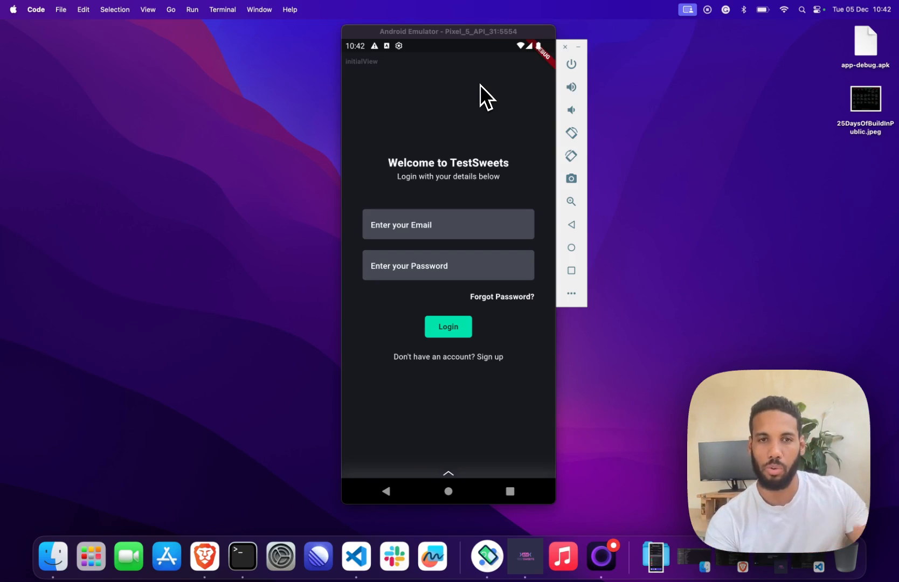
{"action": "mouse_move", "coordinate": [443, 228]}
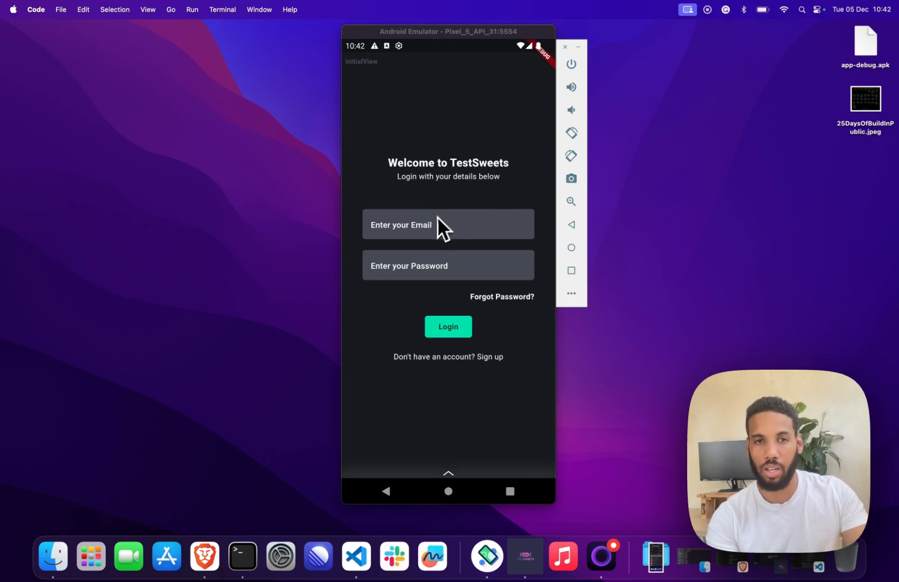
Log in, allow location only while using the app, and add todos Todo 0 to Todo 5.
{"action": "left_click", "coordinate": [448, 326]}
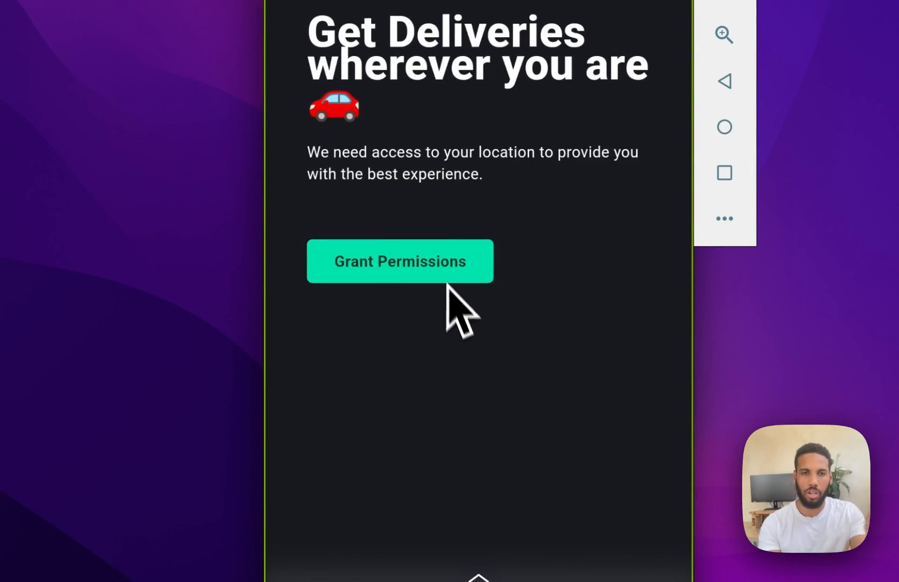
{"action": "left_click", "coordinate": [399, 261]}
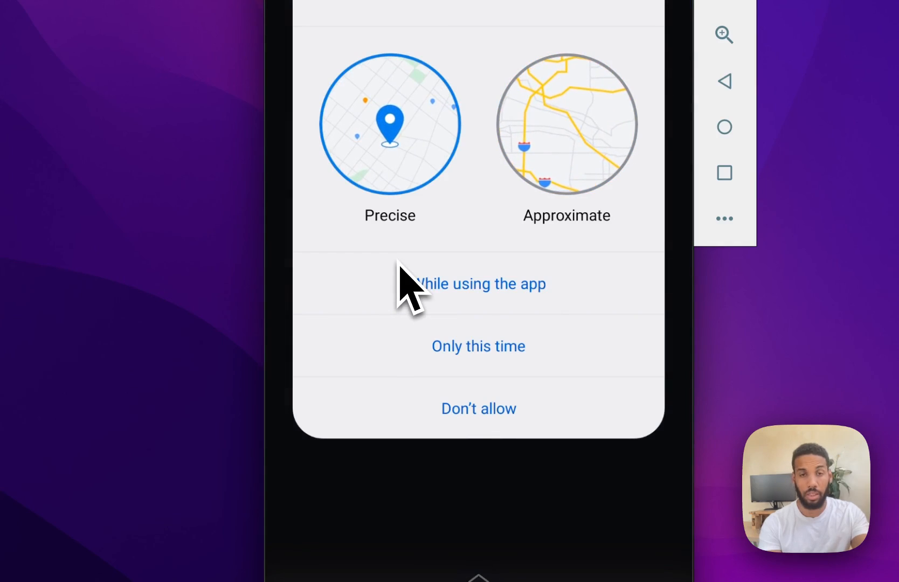
{"action": "mouse_move", "coordinate": [433, 298]}
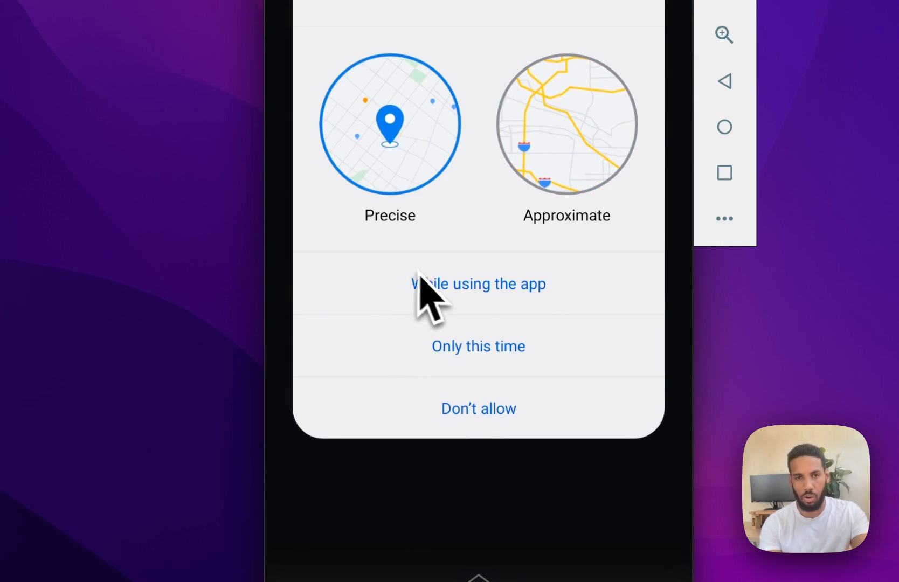
{"action": "left_click", "coordinate": [477, 284]}
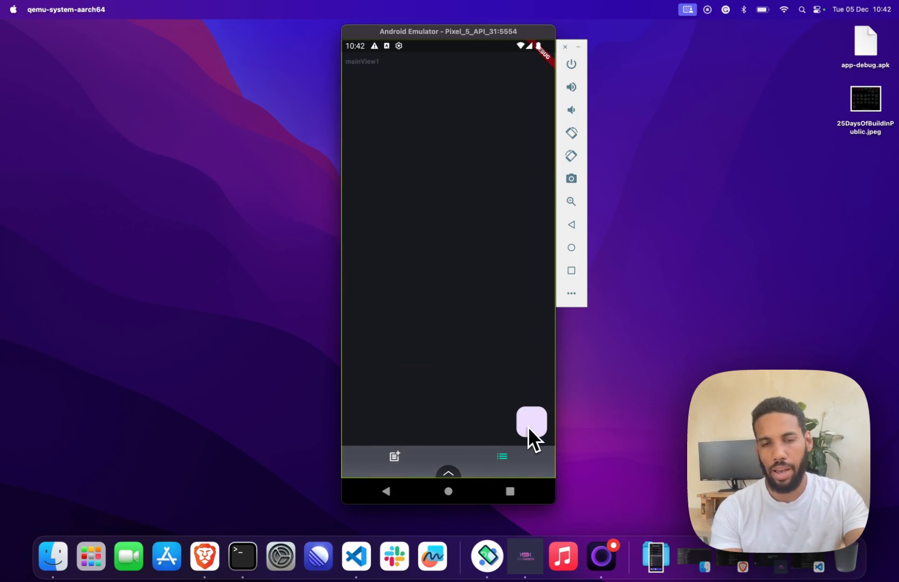
{"action": "left_click", "coordinate": [531, 422]}
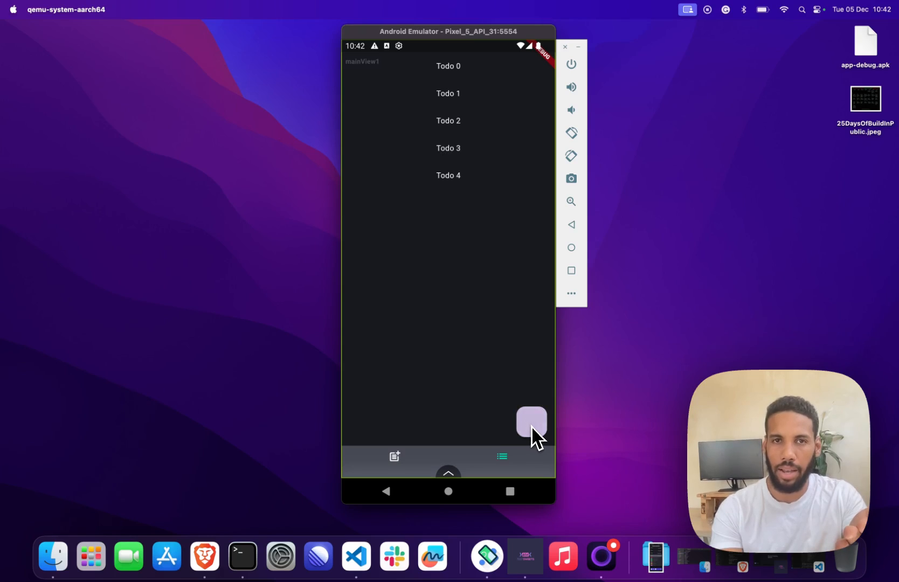
{"action": "left_click", "coordinate": [531, 422]}
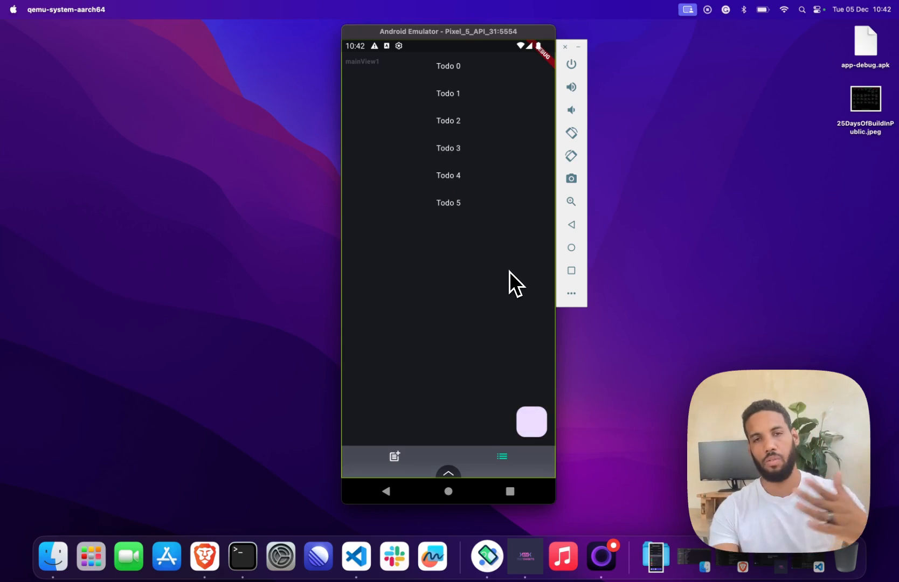
{"action": "mouse_move", "coordinate": [516, 494]}
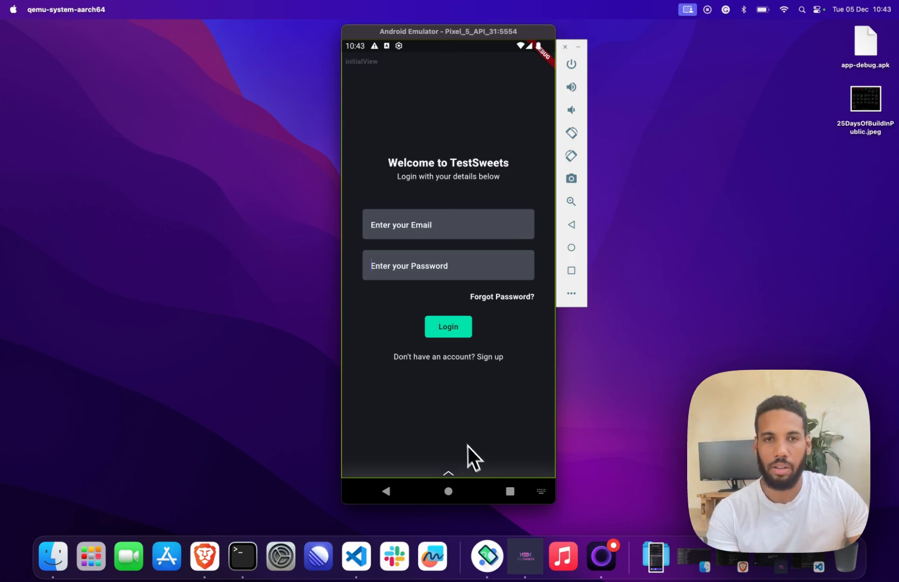
{"action": "mouse_move", "coordinate": [462, 275]}
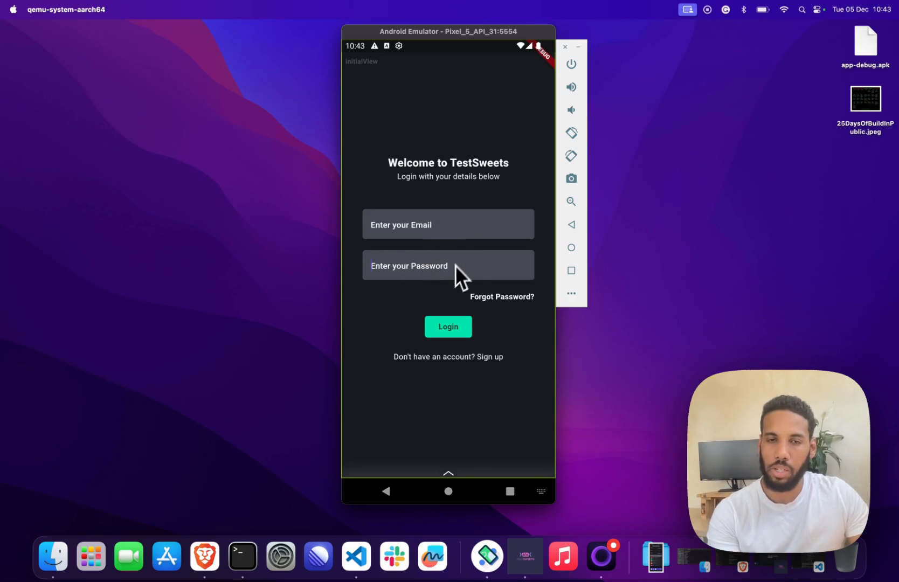
{"action": "mouse_move", "coordinate": [419, 233]}
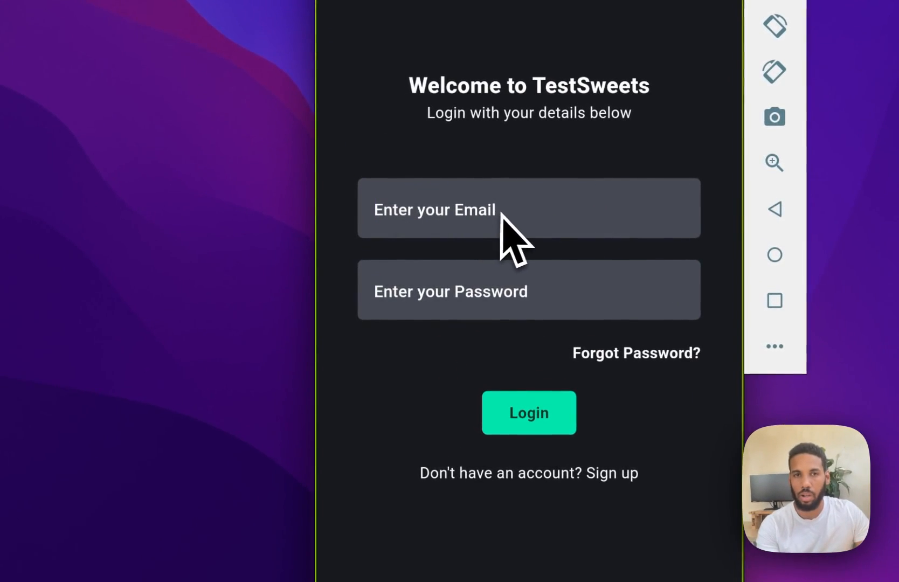
{"action": "mouse_move", "coordinate": [502, 307]}
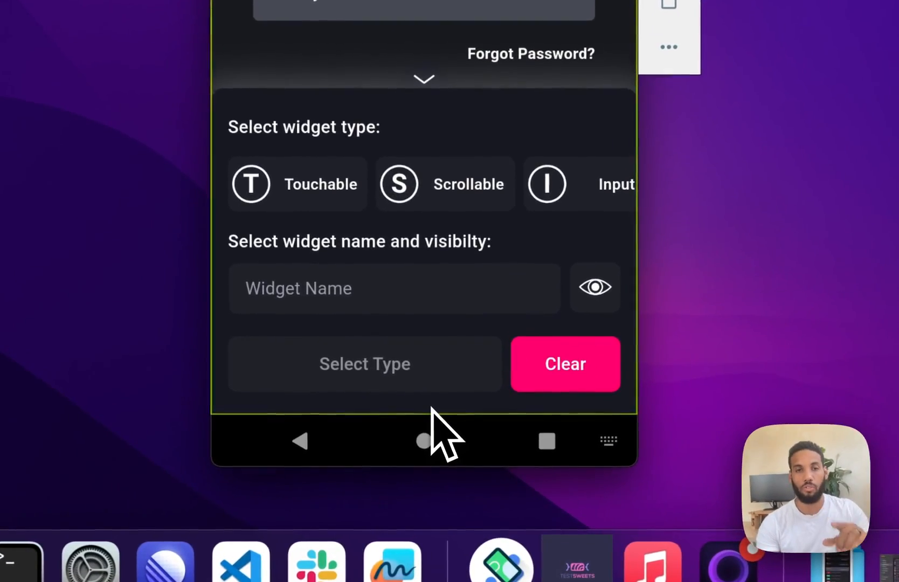
{"action": "mouse_move", "coordinate": [385, 255]}
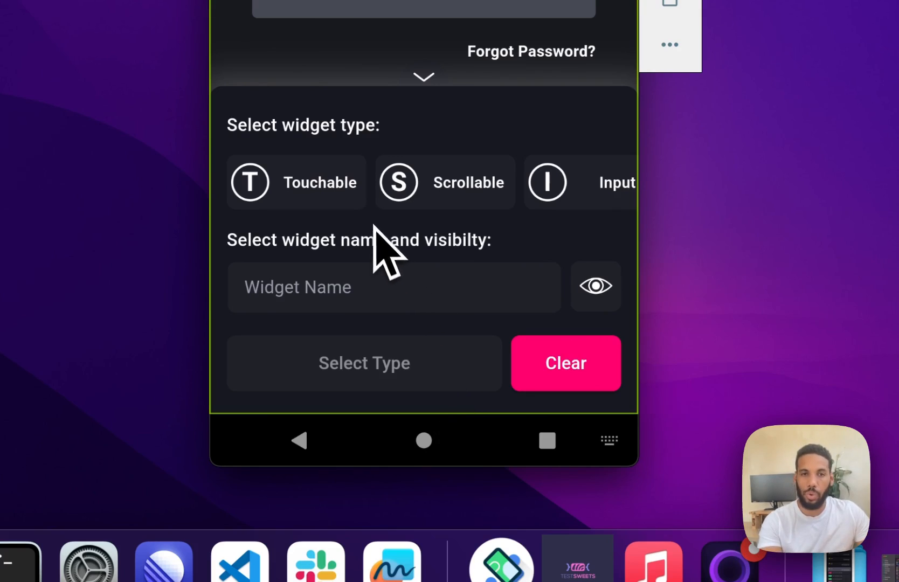
{"action": "mouse_move", "coordinate": [398, 213]}
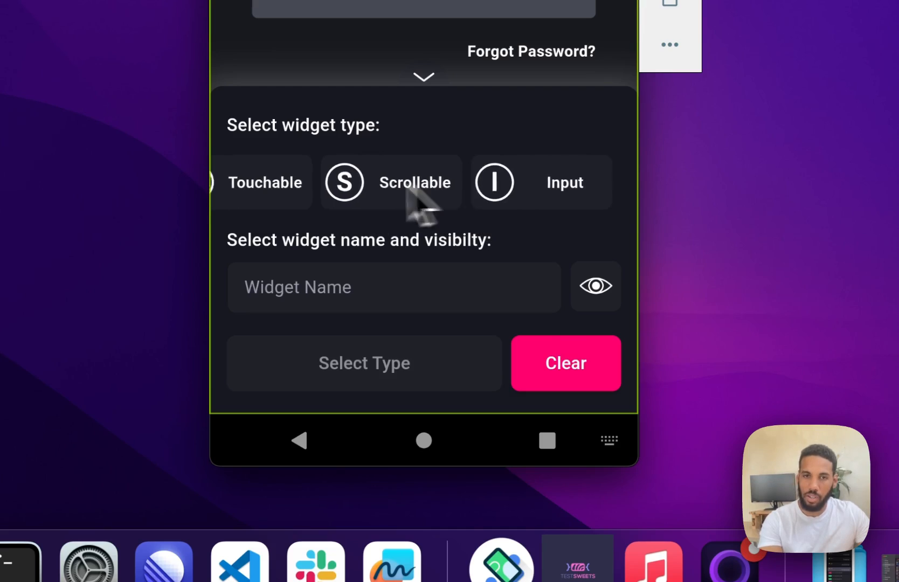
{"action": "mouse_move", "coordinate": [465, 206]}
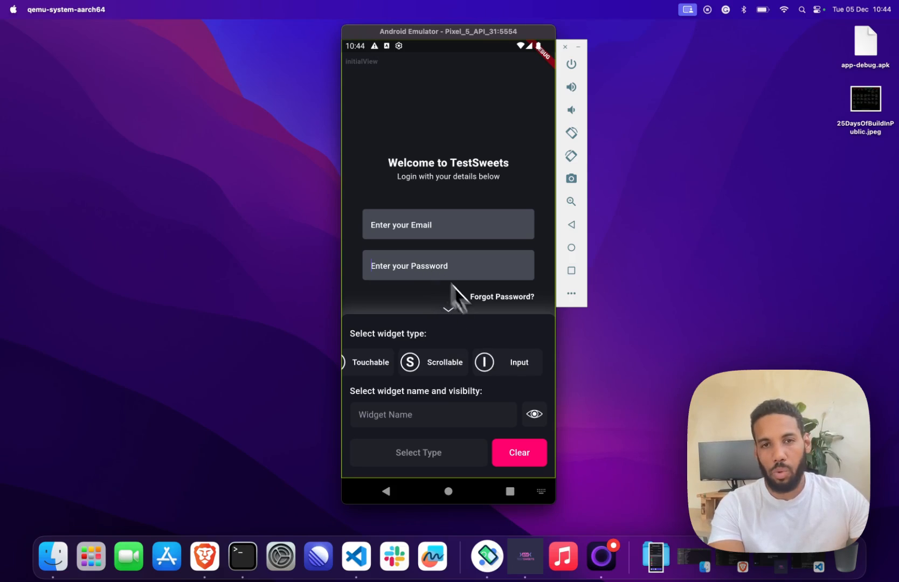
Capture the email field as the input widget loginEmailField.
{"action": "left_click", "coordinate": [506, 361]}
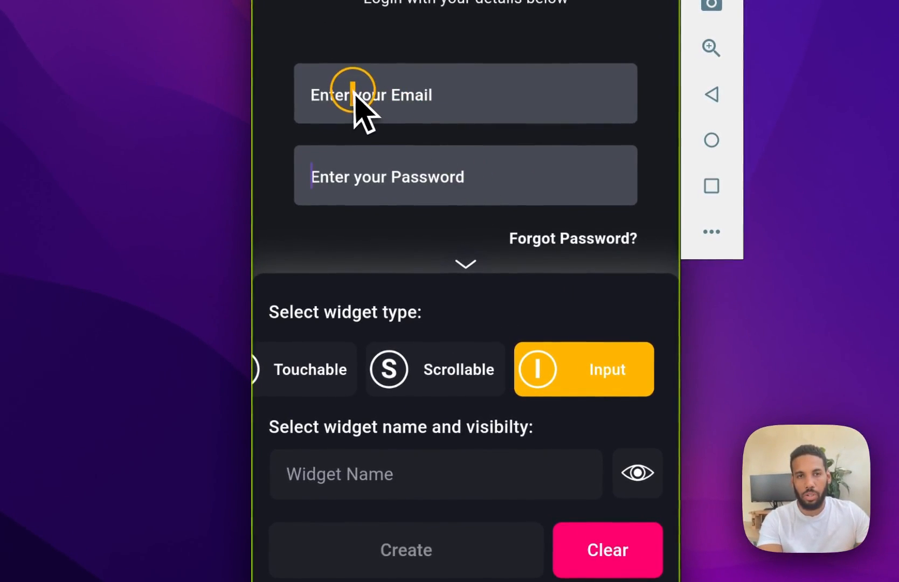
{"action": "mouse_move", "coordinate": [448, 487]}
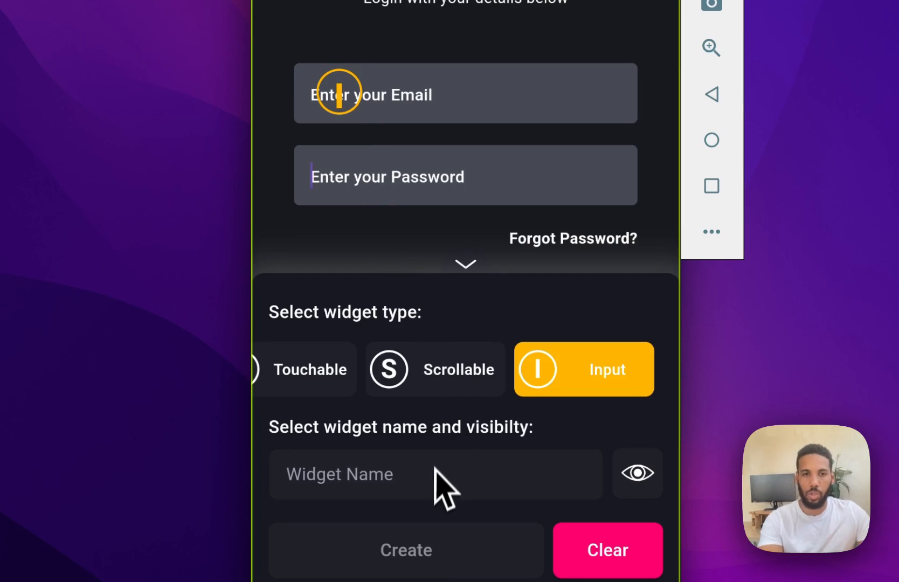
{"action": "type", "text": "loginEmail"}
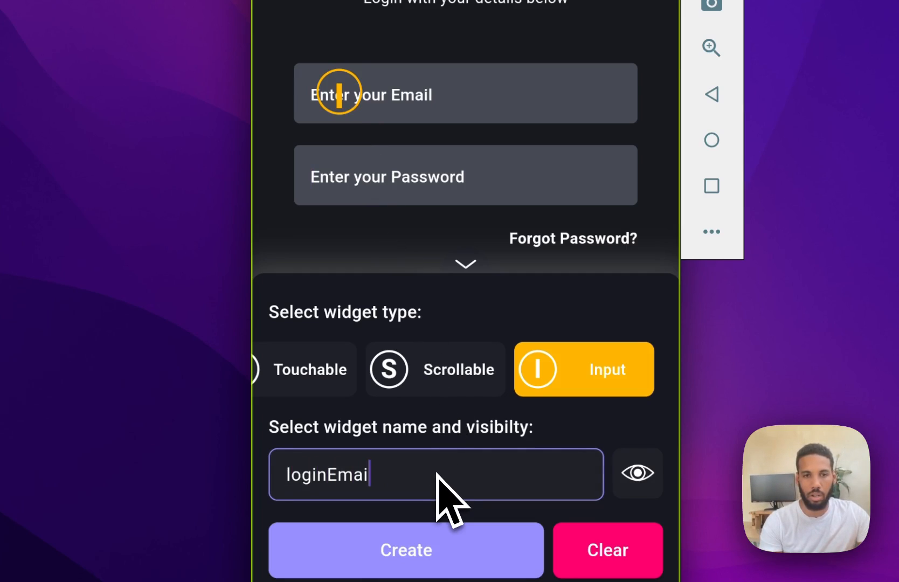
{"action": "type", "text": "lField"}
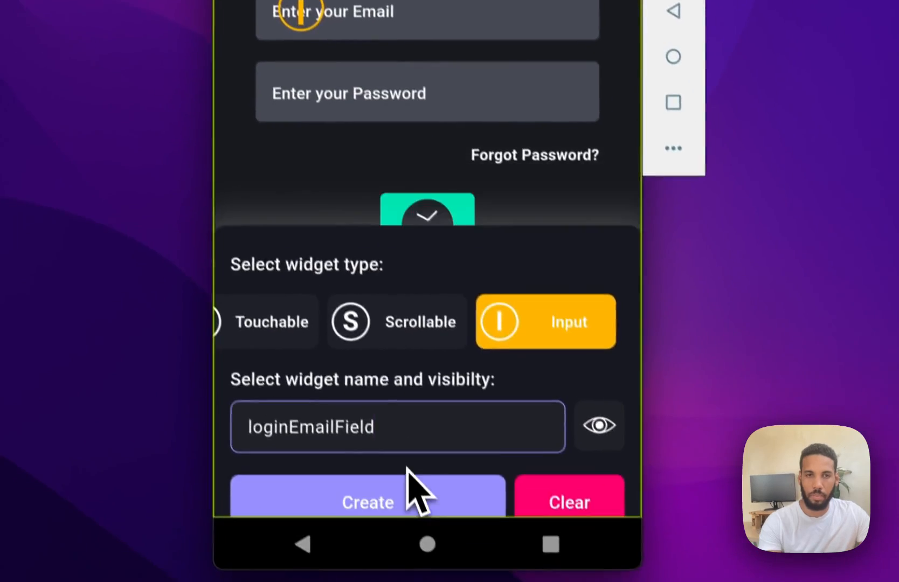
{"action": "left_click", "coordinate": [568, 502]}
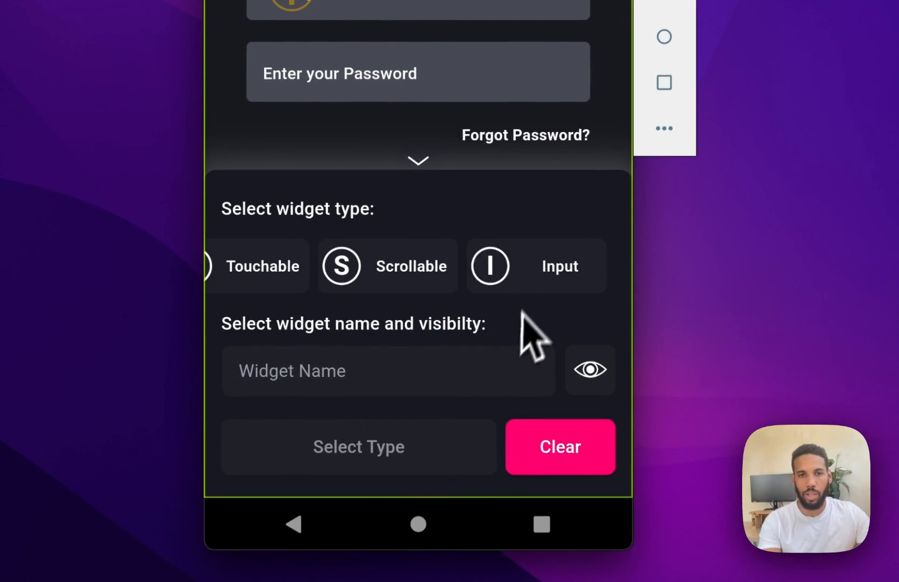
Capture the password field as loginPasswordField and name the login button loginMainButton.
{"action": "left_click", "coordinate": [536, 265]}
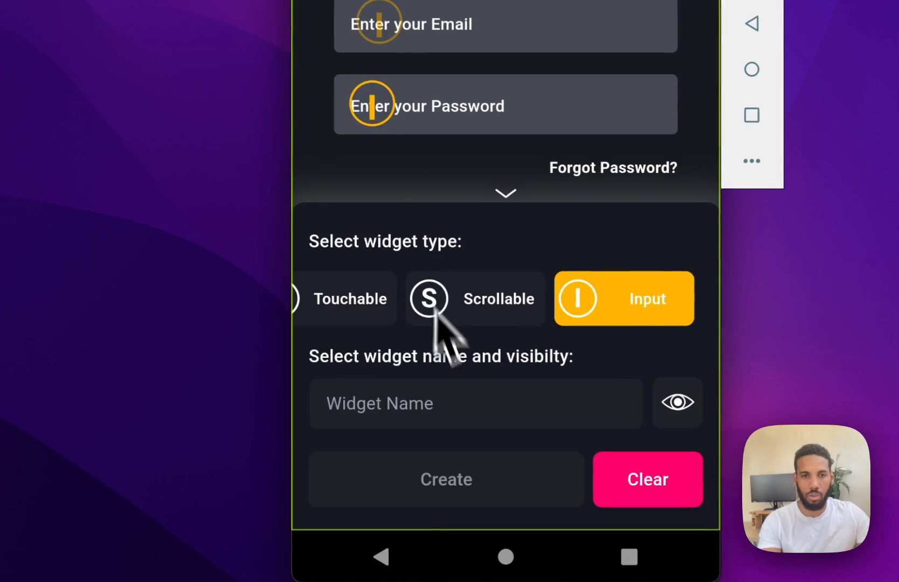
{"action": "type", "text": "loginPa"}
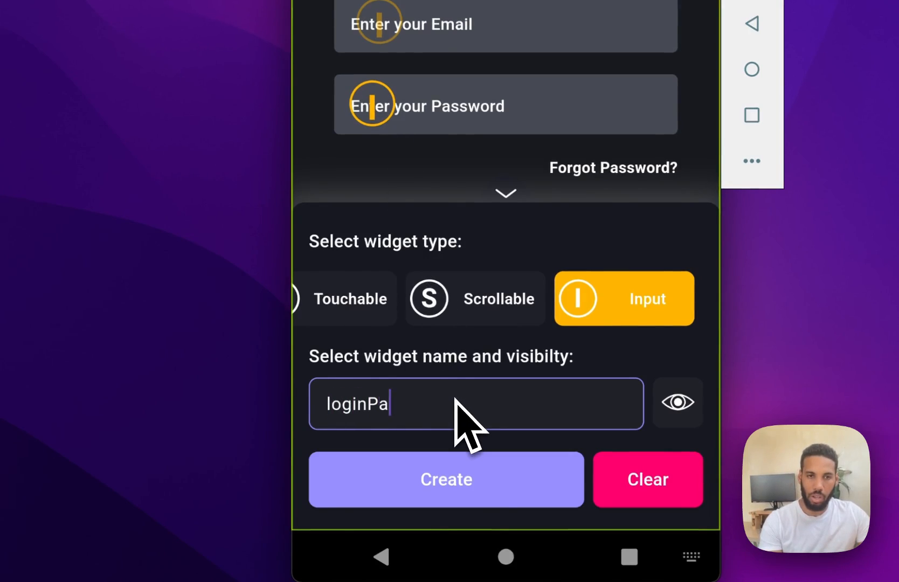
{"action": "type", "text": "sswordF"}
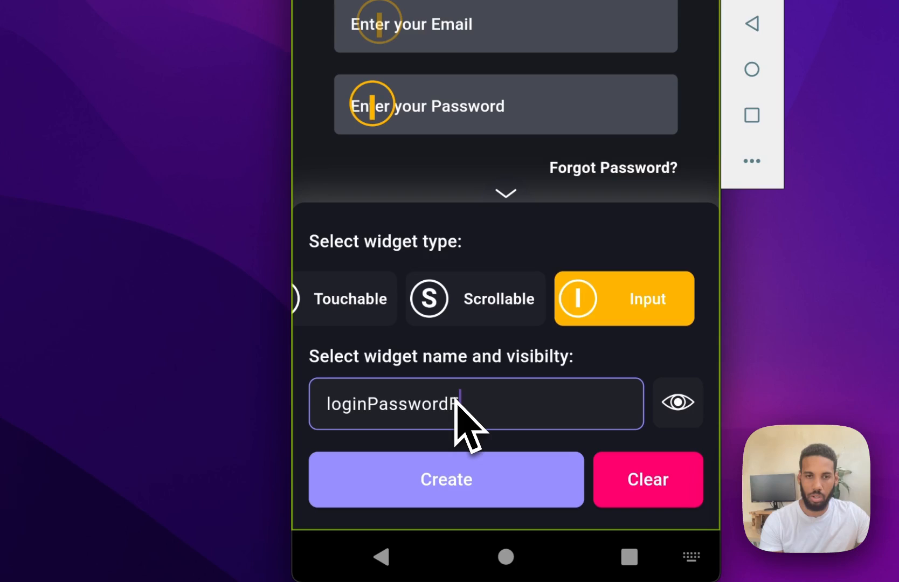
{"action": "left_click", "coordinate": [446, 479]}
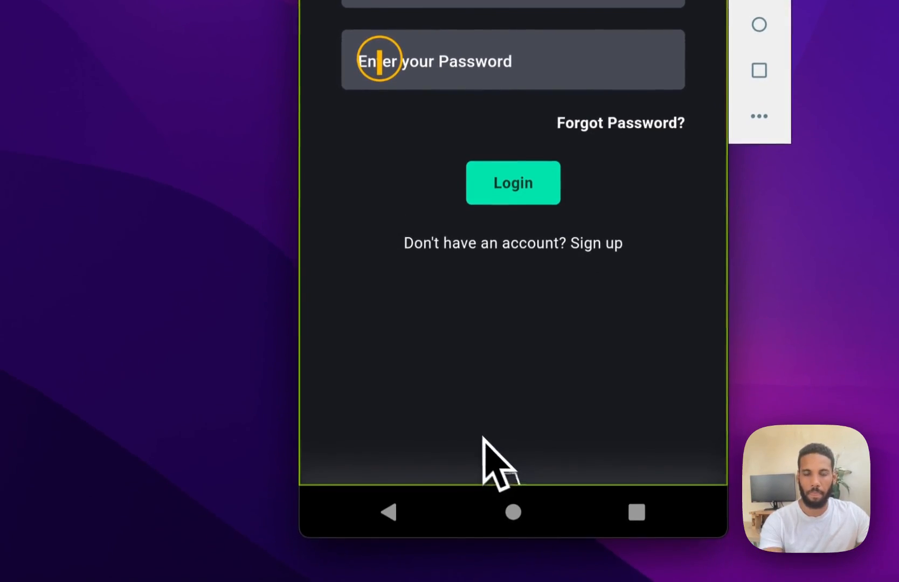
{"action": "mouse_move", "coordinate": [514, 224]}
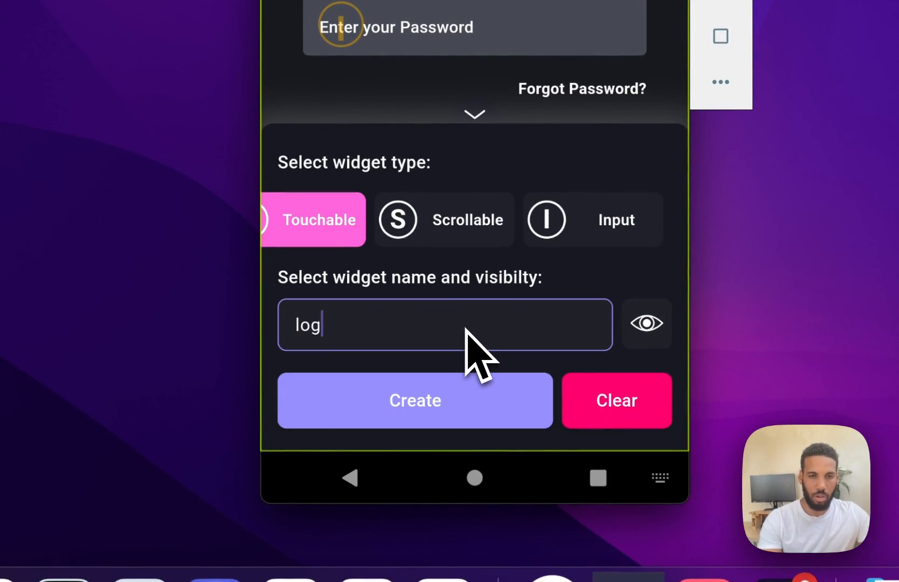
{"action": "type", "text": "inMainButton"}
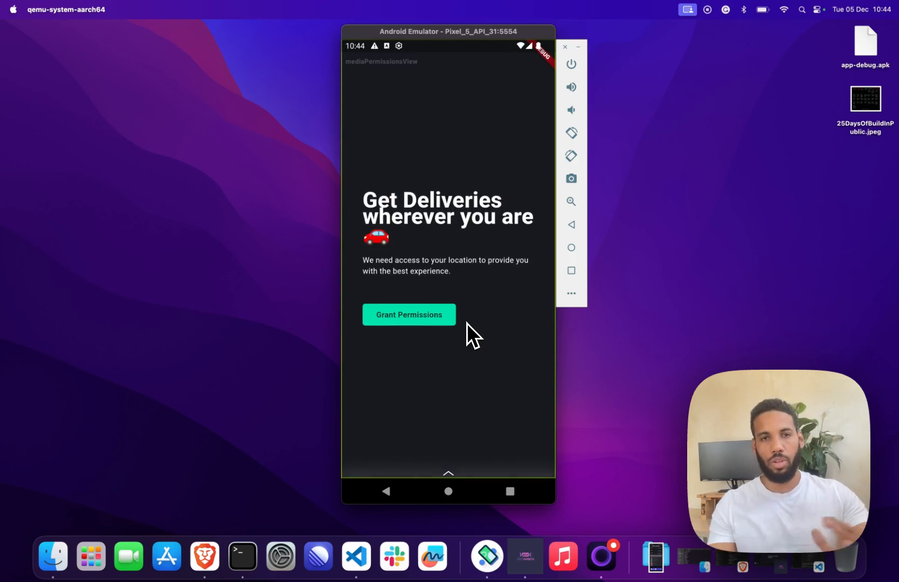
{"action": "mouse_move", "coordinate": [408, 324]}
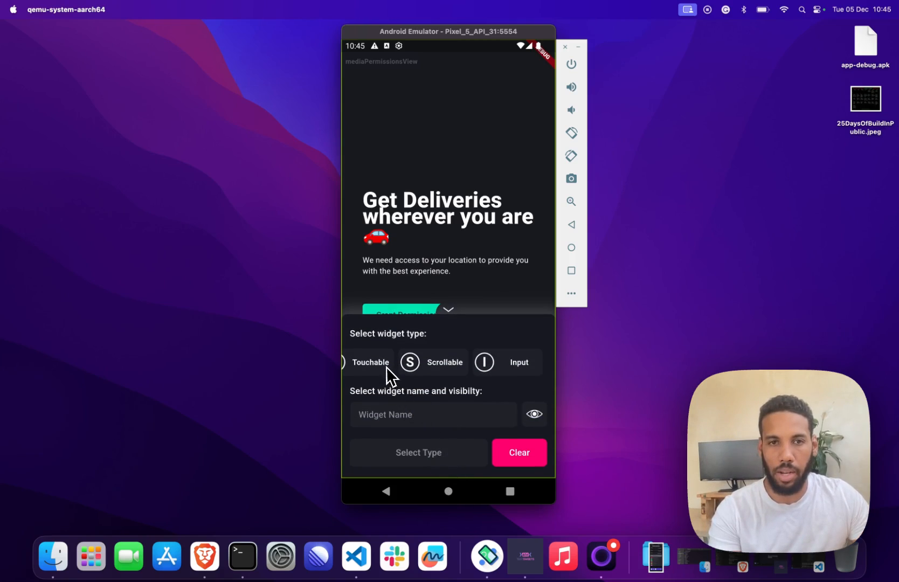
Capture the Grant Permissions button as the touchable widget permissionGrantButton.
{"action": "left_click", "coordinate": [449, 310]}
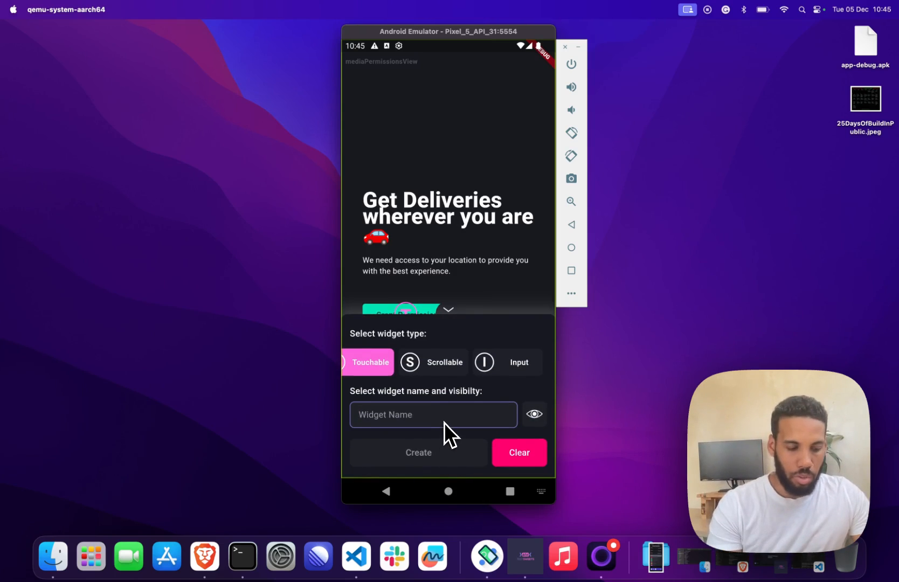
{"action": "type", "text": "permissionGrant"}
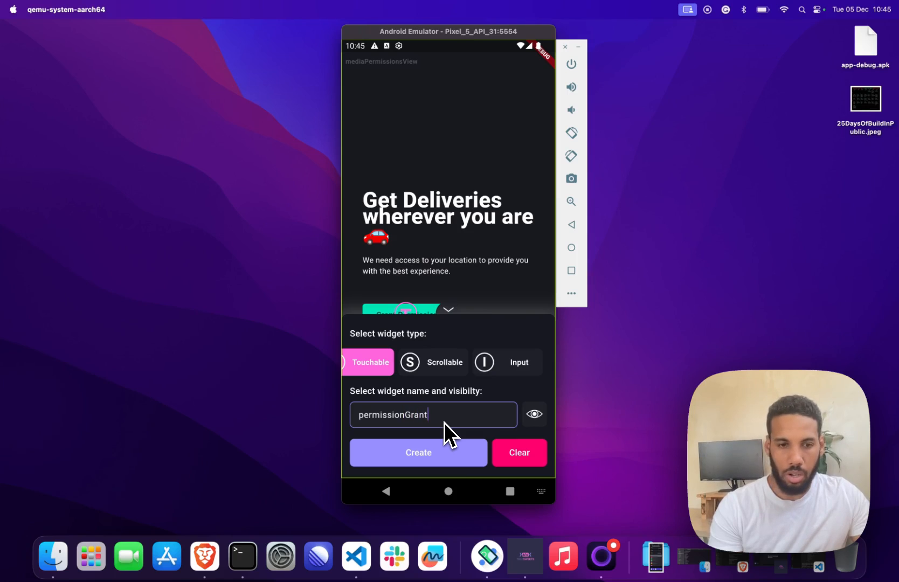
{"action": "type", "text": "Button"}
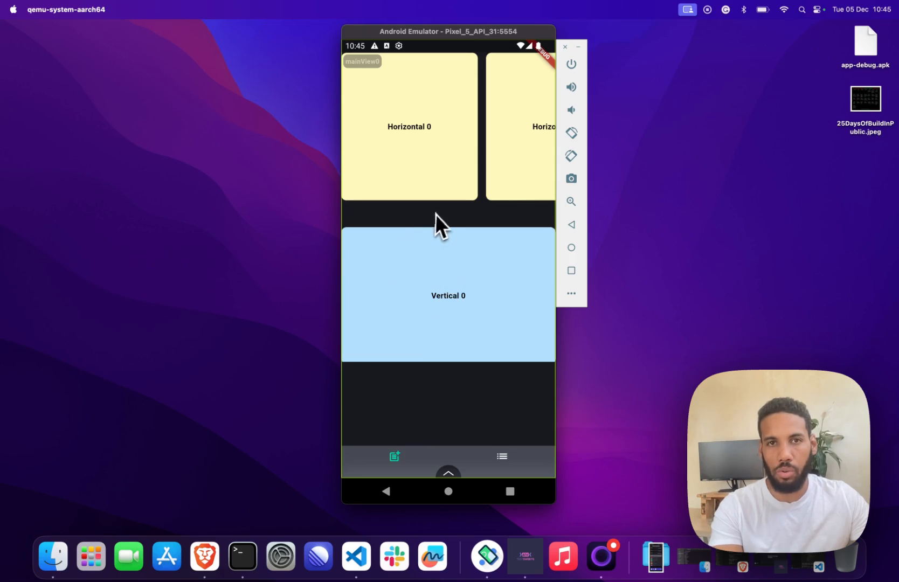
{"action": "mouse_move", "coordinate": [476, 419]}
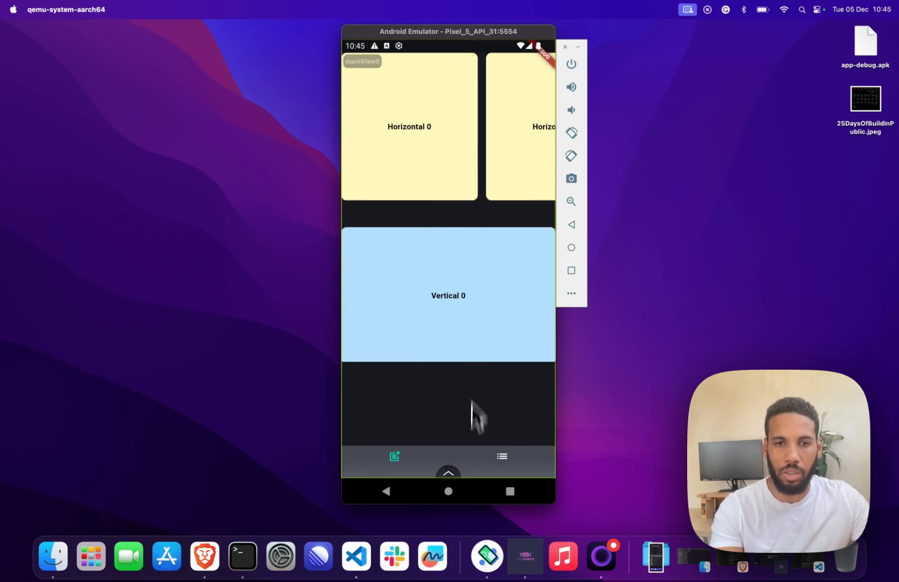
Register the horizontal card list on mainView0 as the scrollable widget mainHorizontal.
{"action": "left_click", "coordinate": [449, 456]}
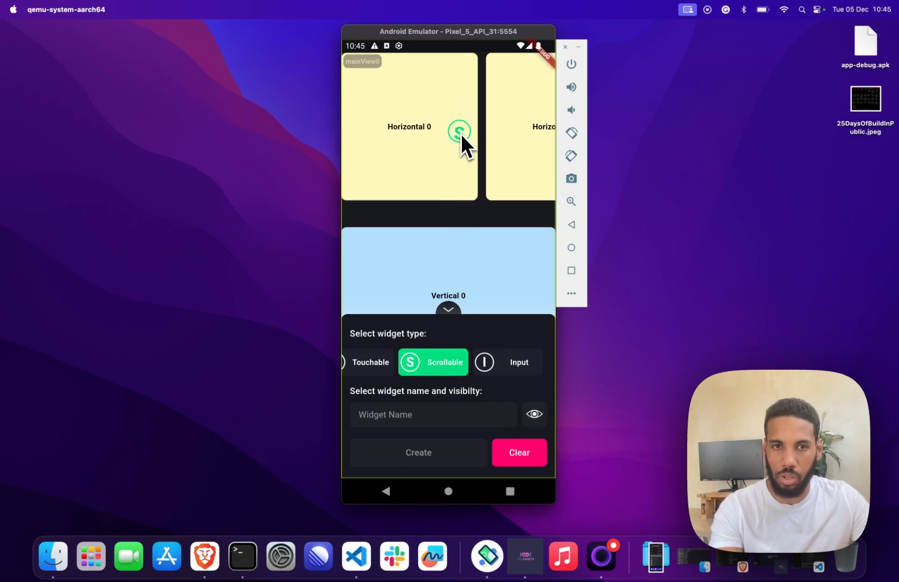
{"action": "left_click", "coordinate": [432, 414]}
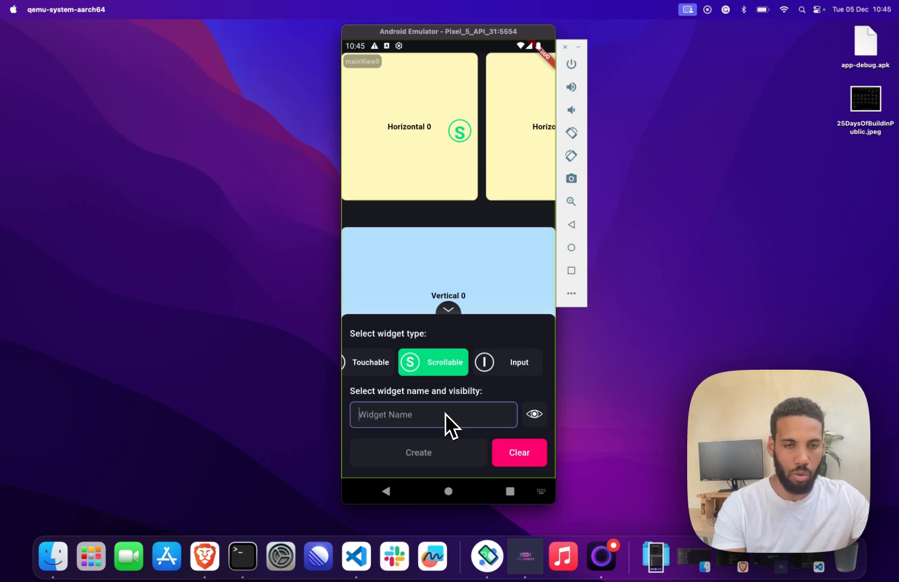
{"action": "type", "text": "mainHorizontal"}
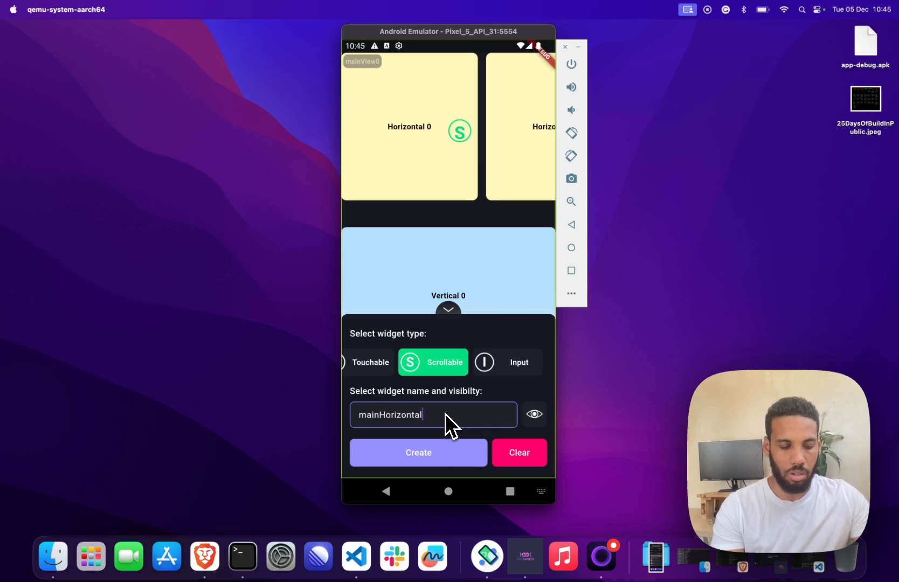
{"action": "left_click", "coordinate": [418, 453]}
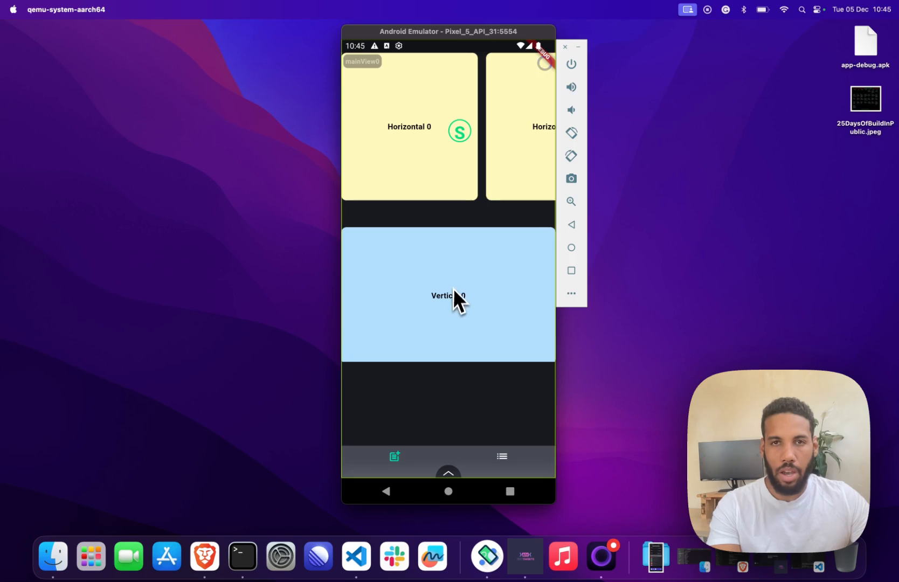
{"action": "mouse_move", "coordinate": [513, 464]}
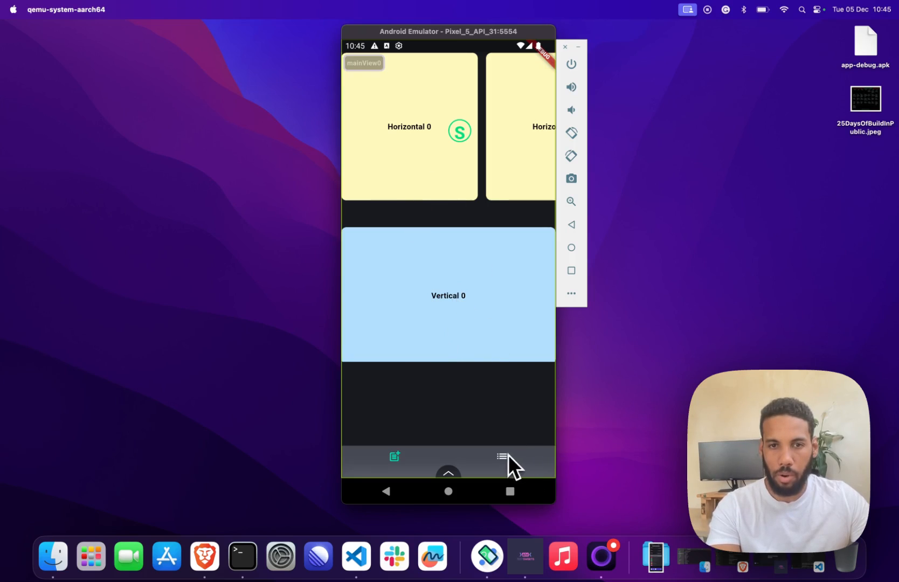
{"action": "mouse_move", "coordinate": [498, 471]}
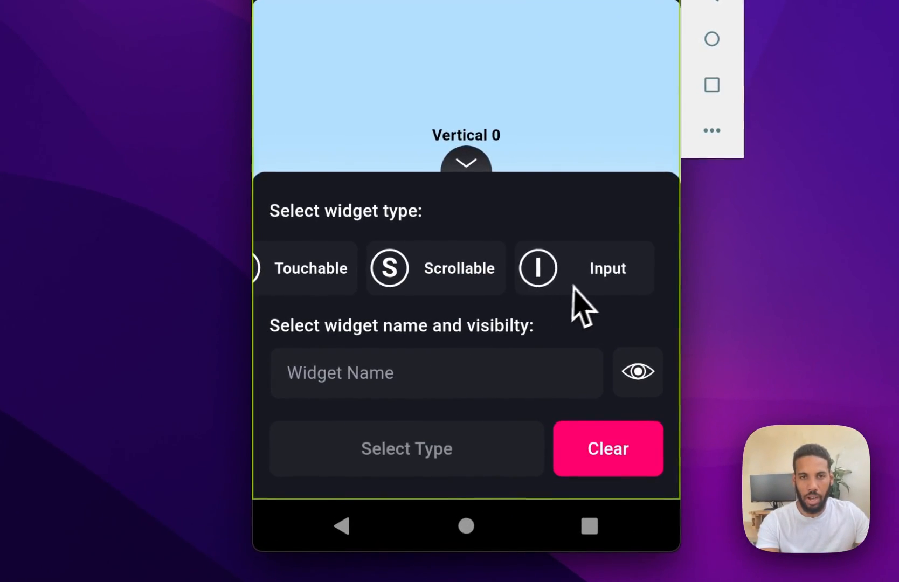
{"action": "left_click", "coordinate": [311, 268]}
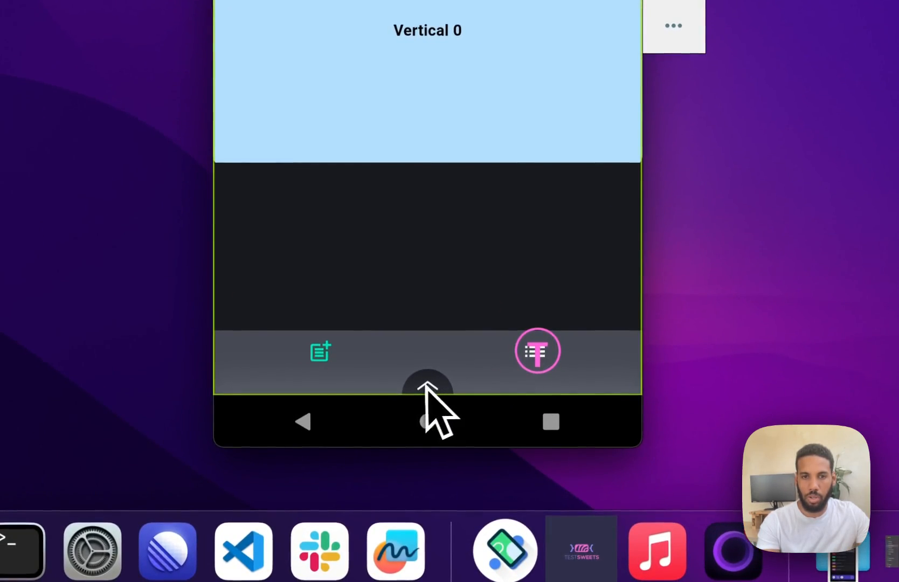
Capture the bottom navigation to-do item as mainBottomNavTodoItem, then start naming mainTodoFA.
{"action": "left_click", "coordinate": [320, 351]}
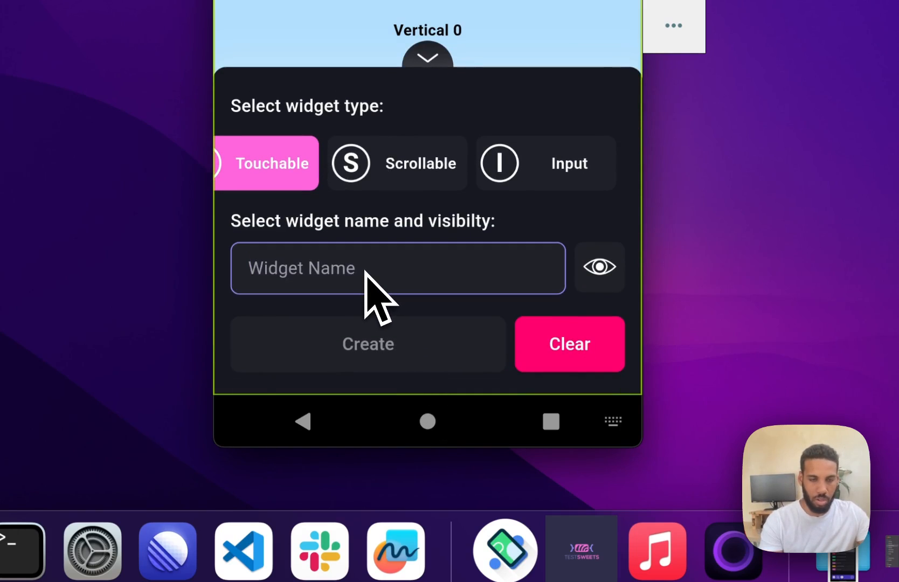
{"action": "type", "text": "mainBottoma"}
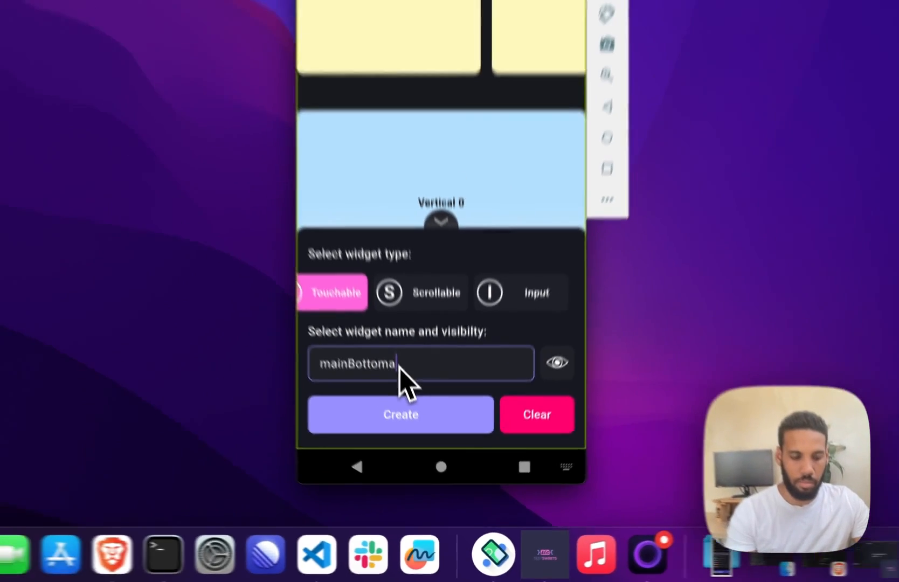
{"action": "type", "text": "NavTodoItem"}
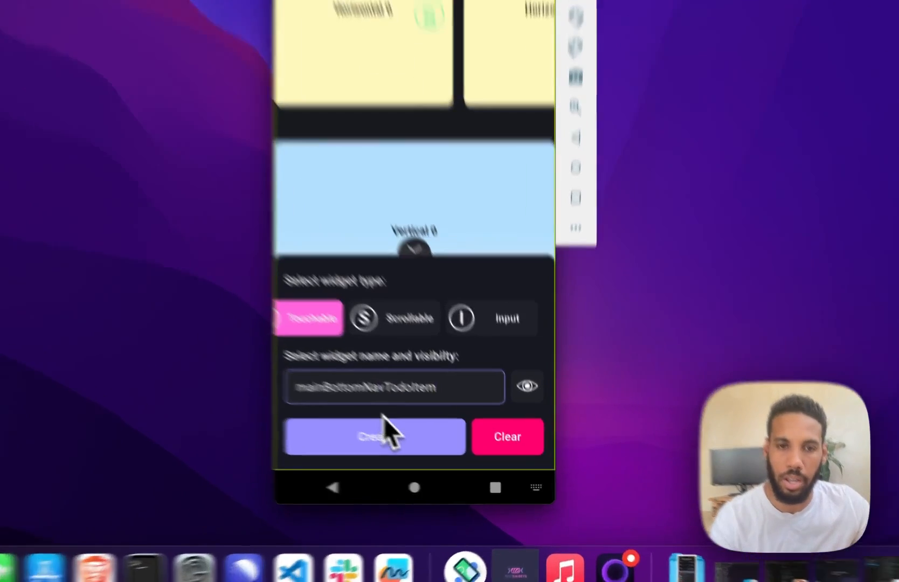
{"action": "left_click", "coordinate": [374, 437]}
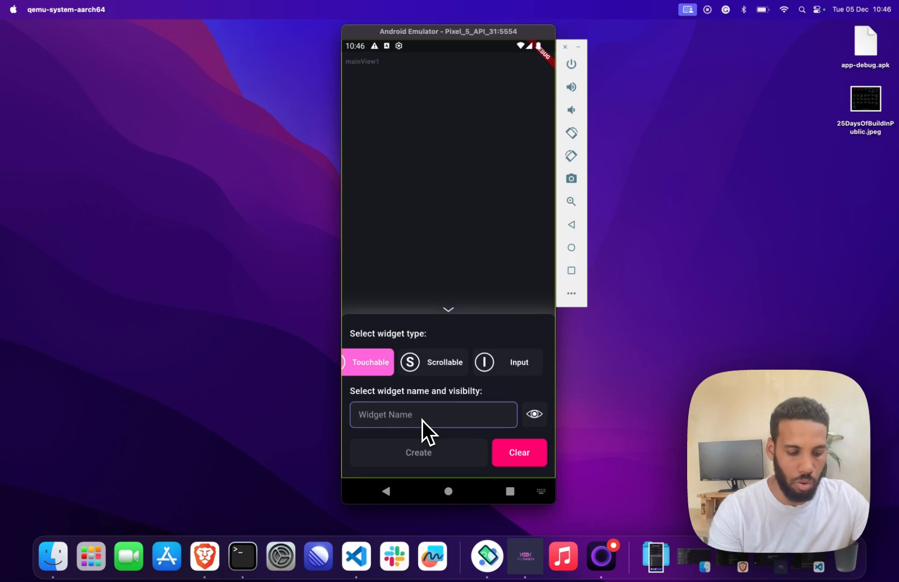
{"action": "type", "text": "mainTodoFA"}
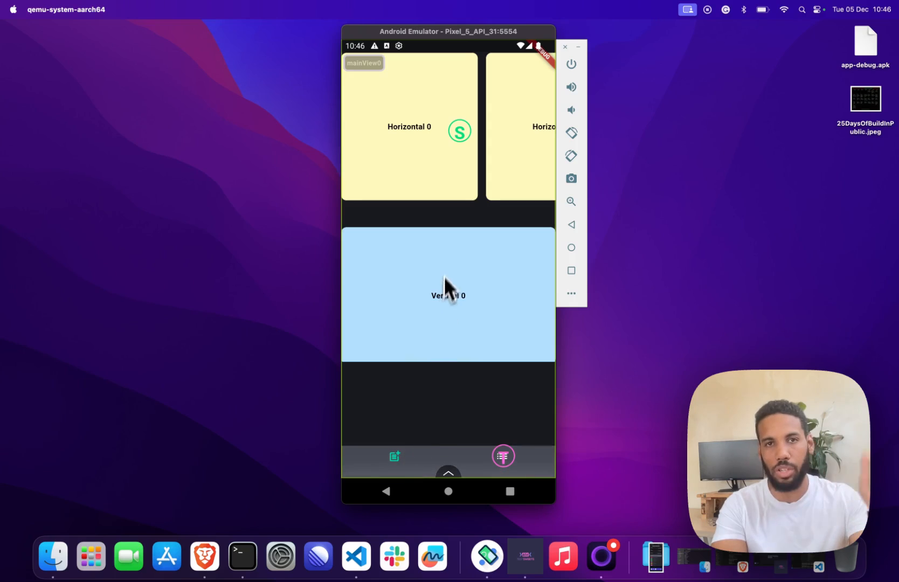
{"action": "mouse_move", "coordinate": [452, 310]}
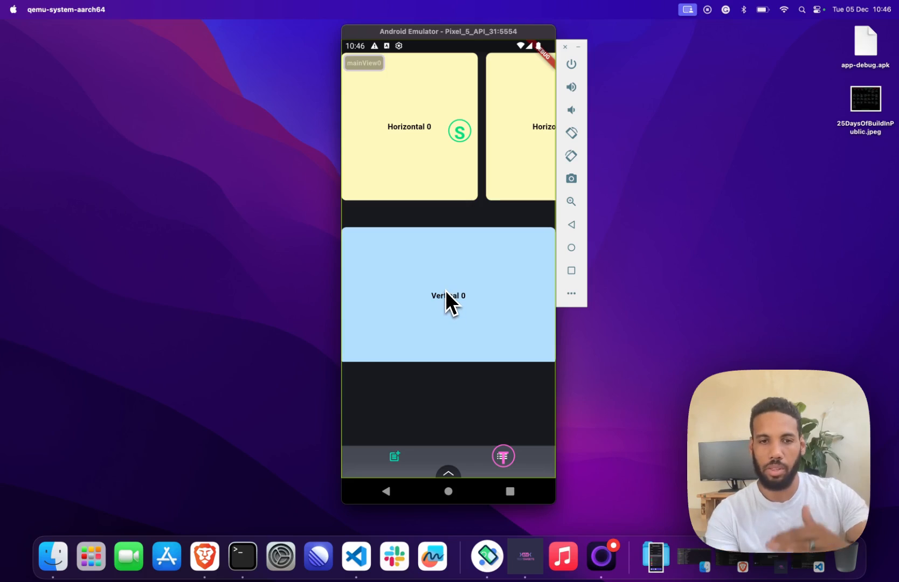
{"action": "mouse_move", "coordinate": [459, 355]}
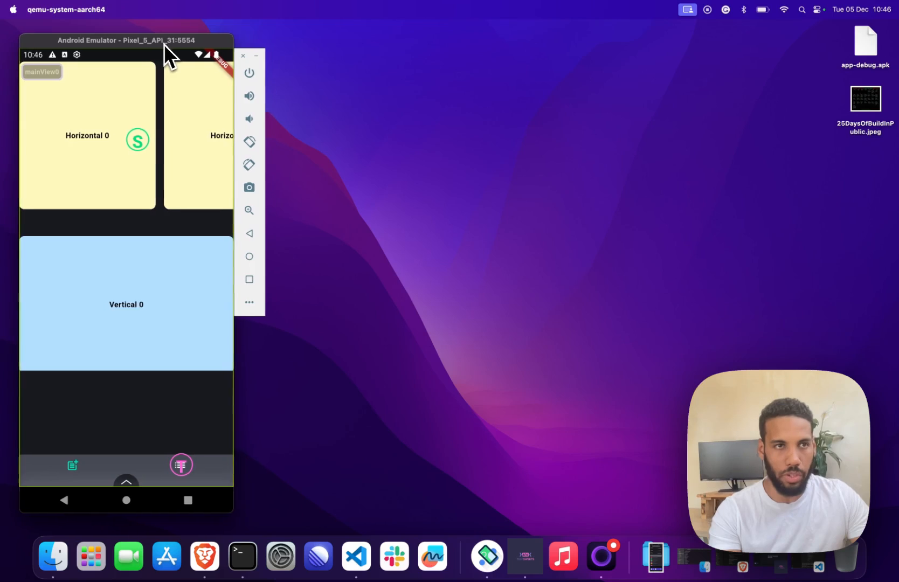
{"action": "mouse_move", "coordinate": [525, 557]}
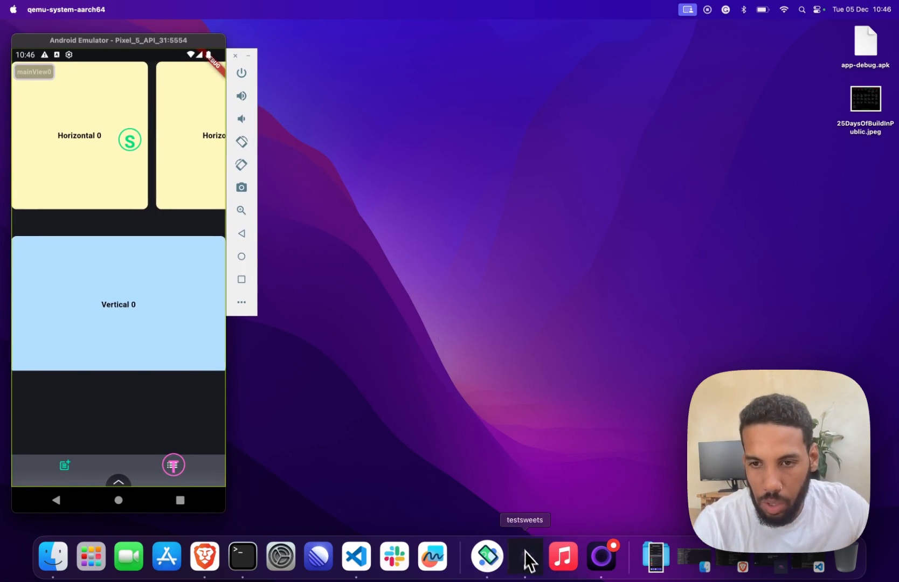
Open the TestSweets Example project and inspect the mediaPermissionsView interaction point.
{"action": "left_click", "coordinate": [524, 560]}
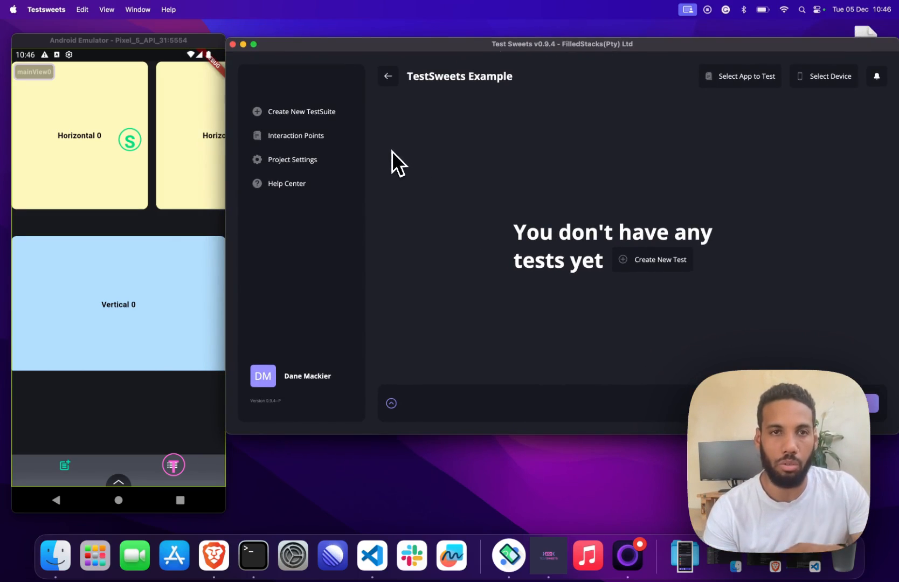
{"action": "left_click", "coordinate": [292, 160]}
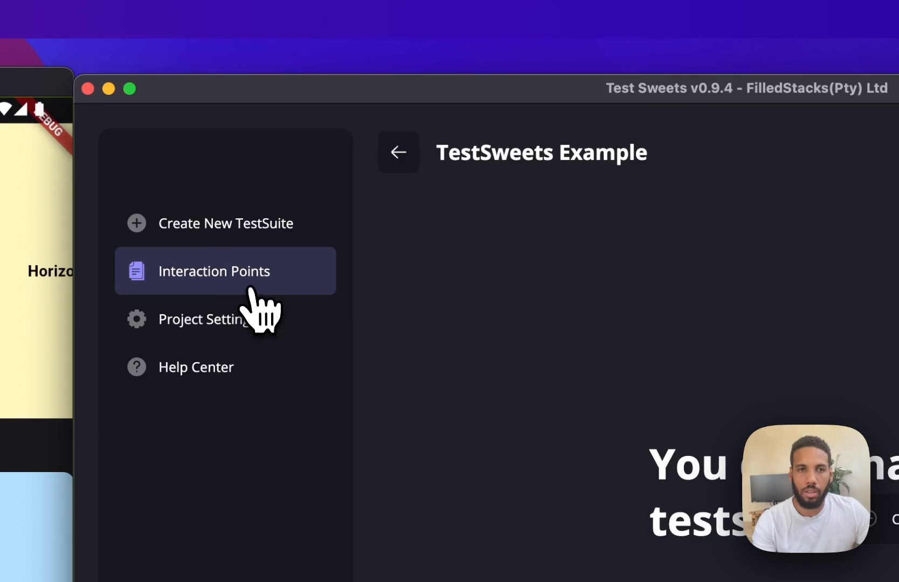
{"action": "left_click", "coordinate": [215, 271]}
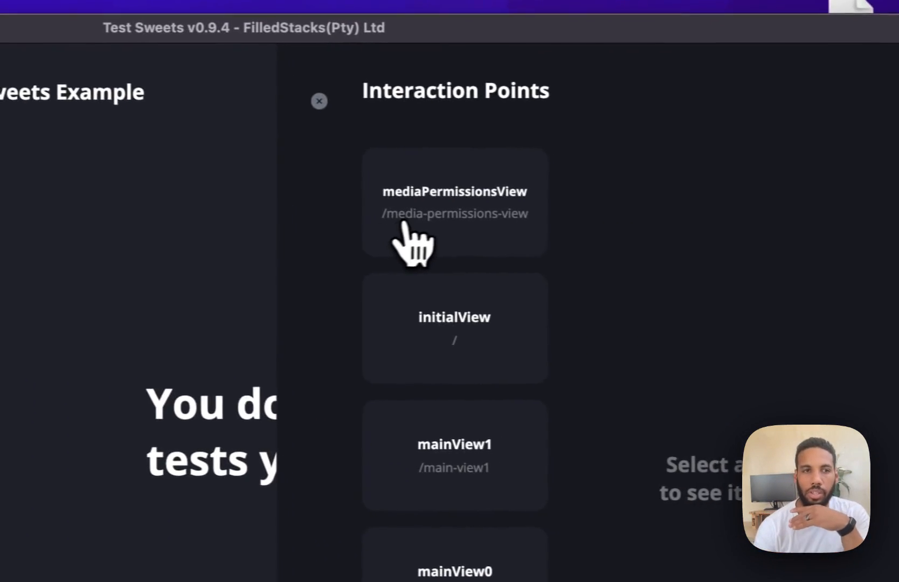
{"action": "left_click", "coordinate": [455, 327]}
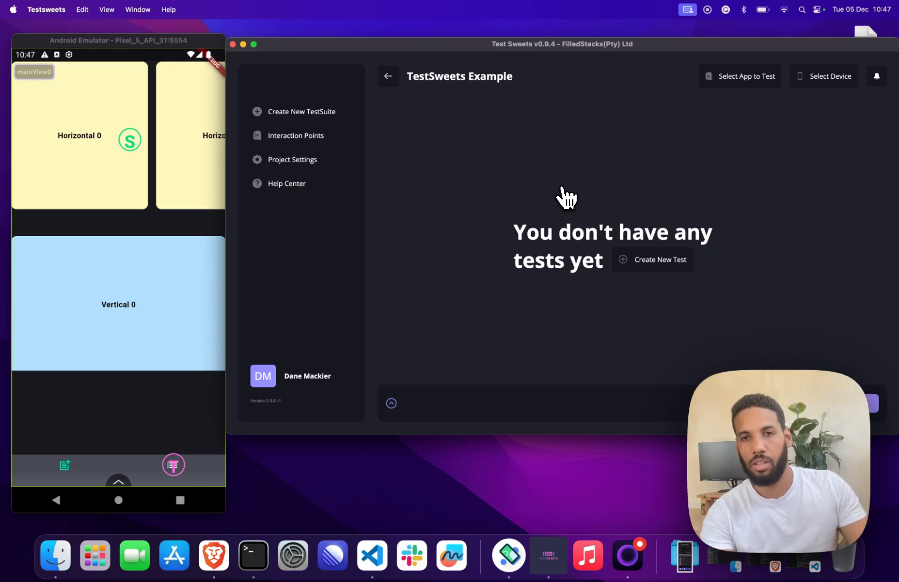
Name the new suite Authentication with the description 'All Auth related functiona'.
{"action": "left_click", "coordinate": [304, 111]}
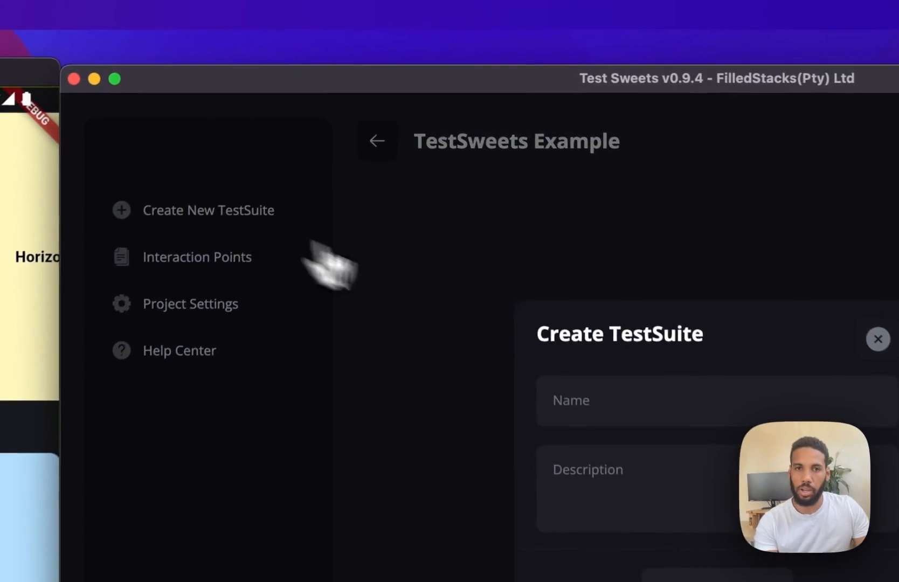
{"action": "type", "text": "Authentication"}
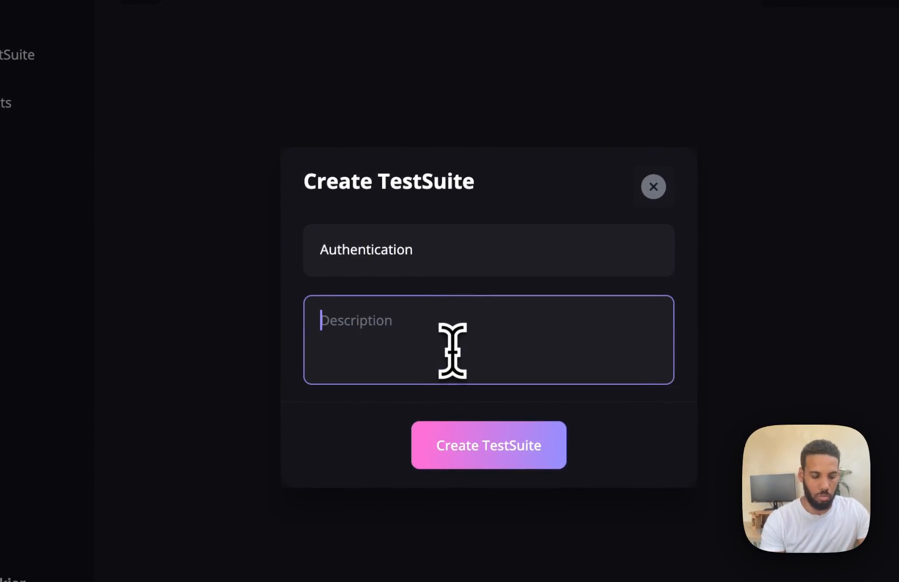
{"action": "type", "text": "All Auth"}
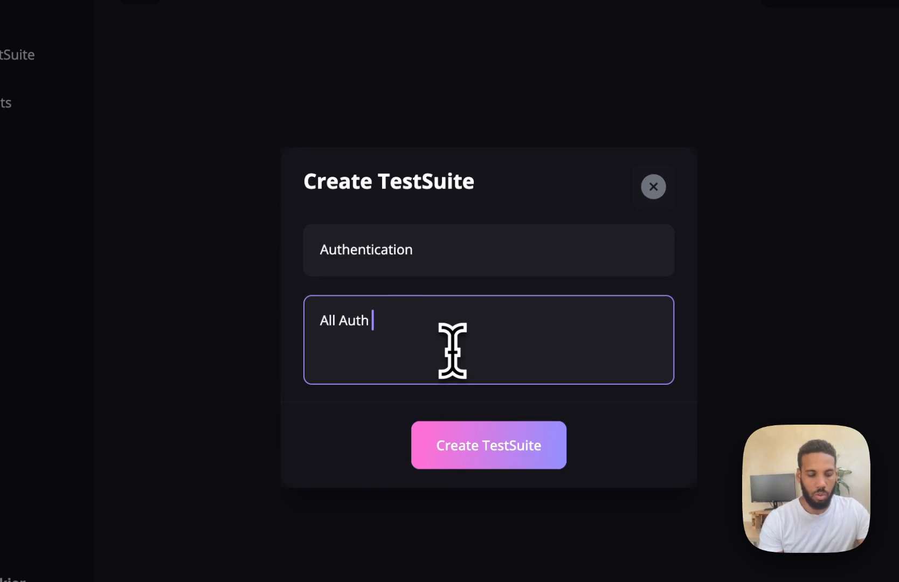
{"action": "type", "text": "related functiona"}
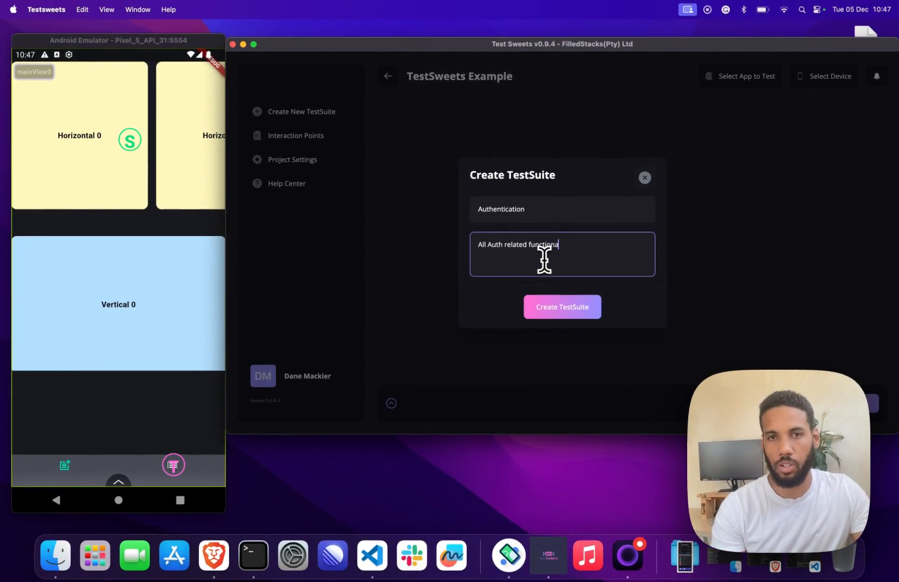
Create the suite and start 'Login With Valid Credentials' with Open application and Wait for initialView.
{"action": "left_click", "coordinate": [562, 306]}
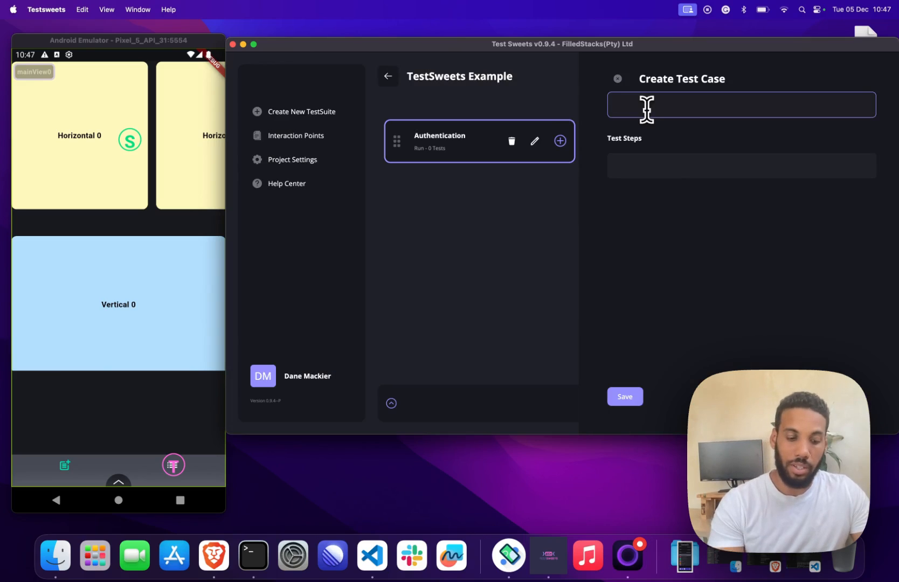
{"action": "type", "text": "Login with valid credentials"}
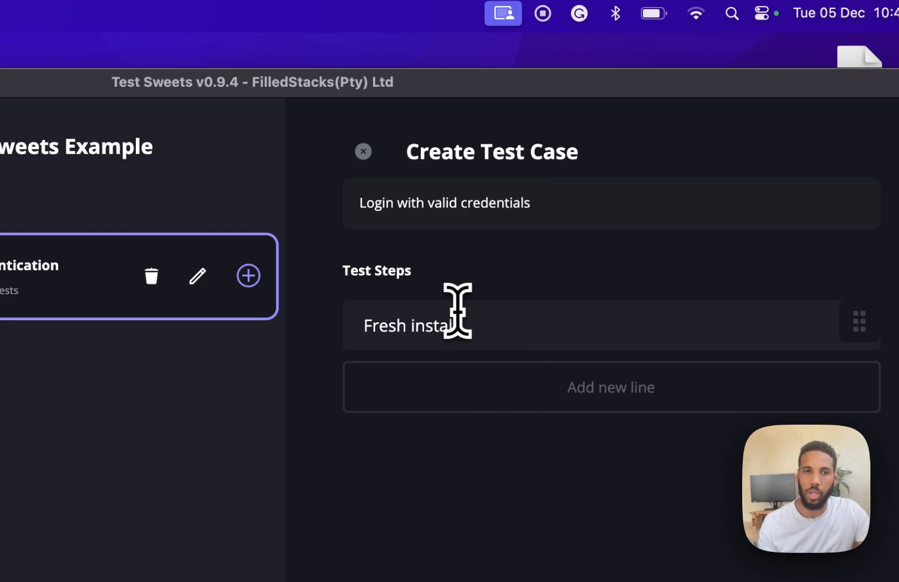
{"action": "left_click", "coordinate": [610, 387]}
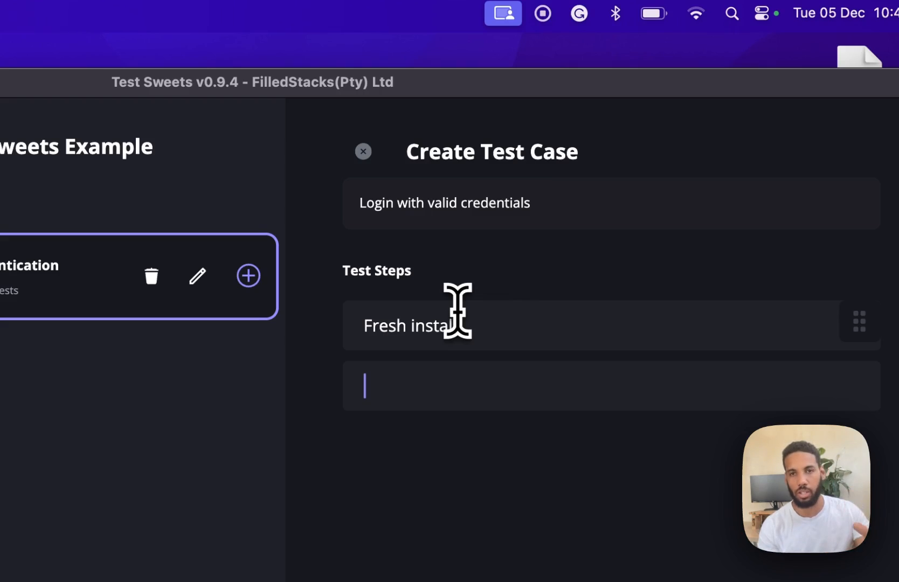
{"action": "type", "text": "open"}
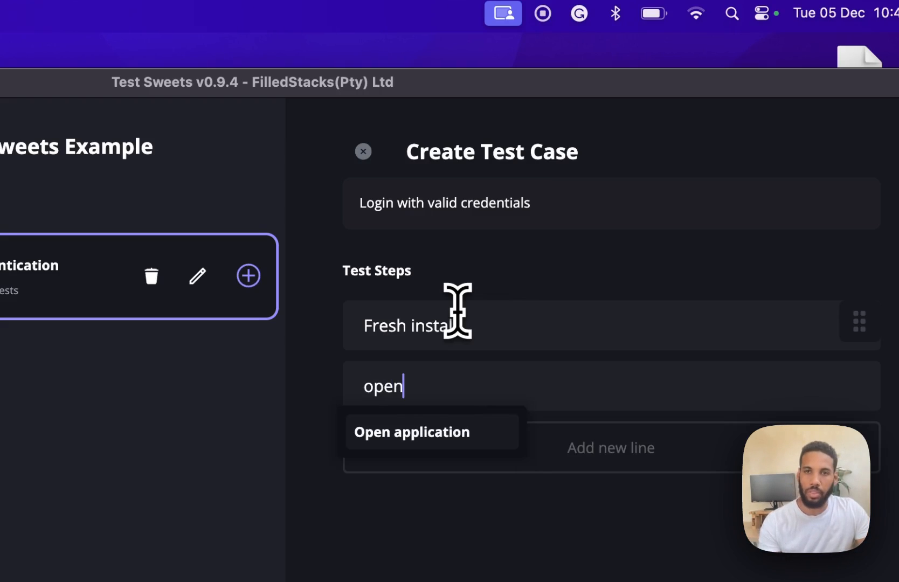
{"action": "left_click", "coordinate": [412, 432]}
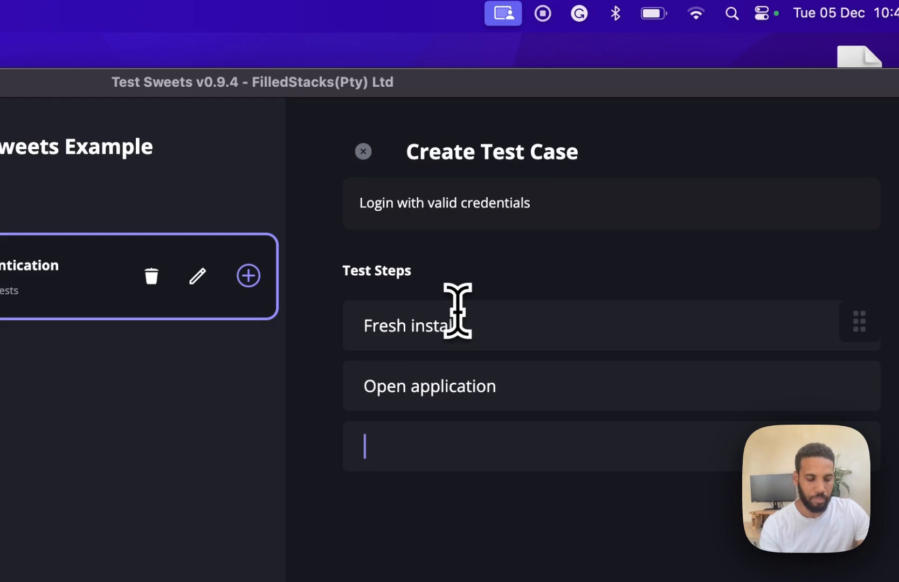
{"action": "type", "text": "Wait for"}
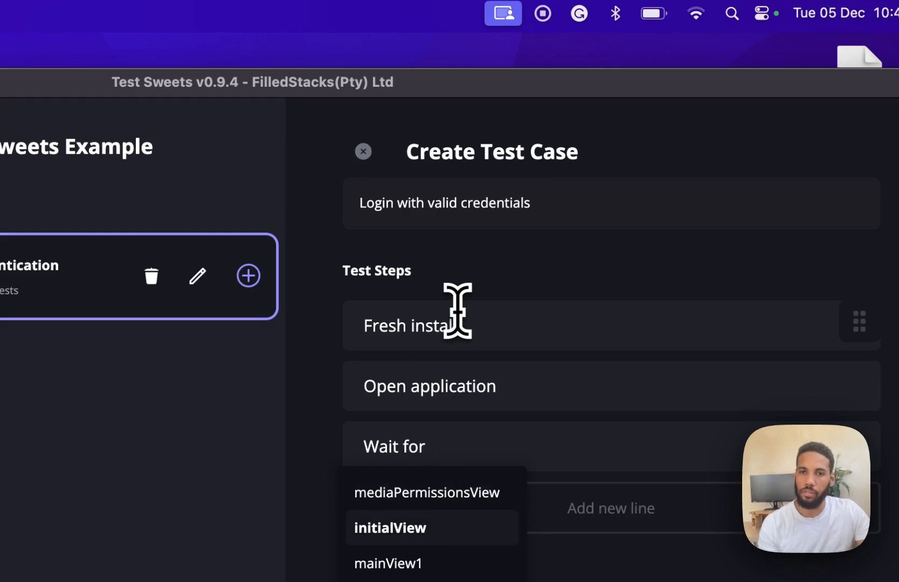
{"action": "left_click", "coordinate": [389, 528]}
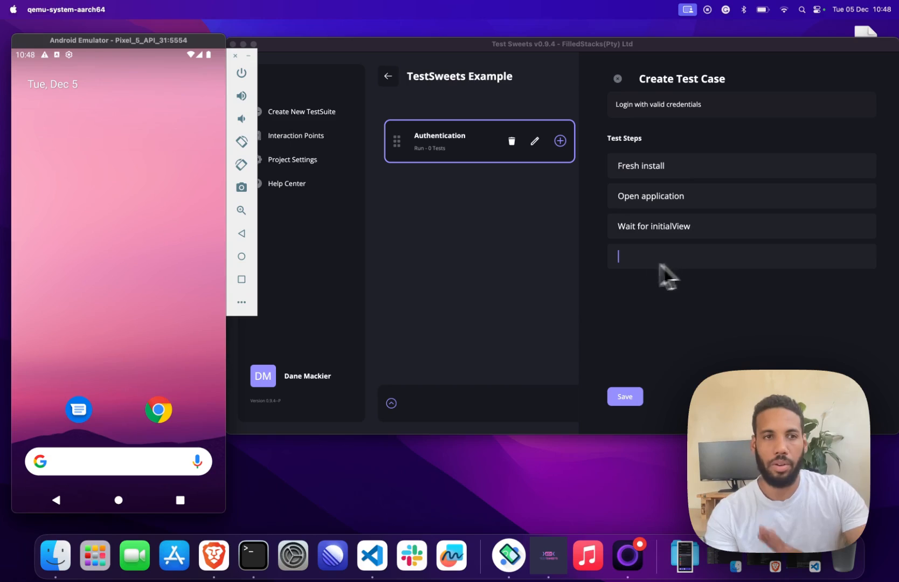
{"action": "left_click", "coordinate": [180, 500]}
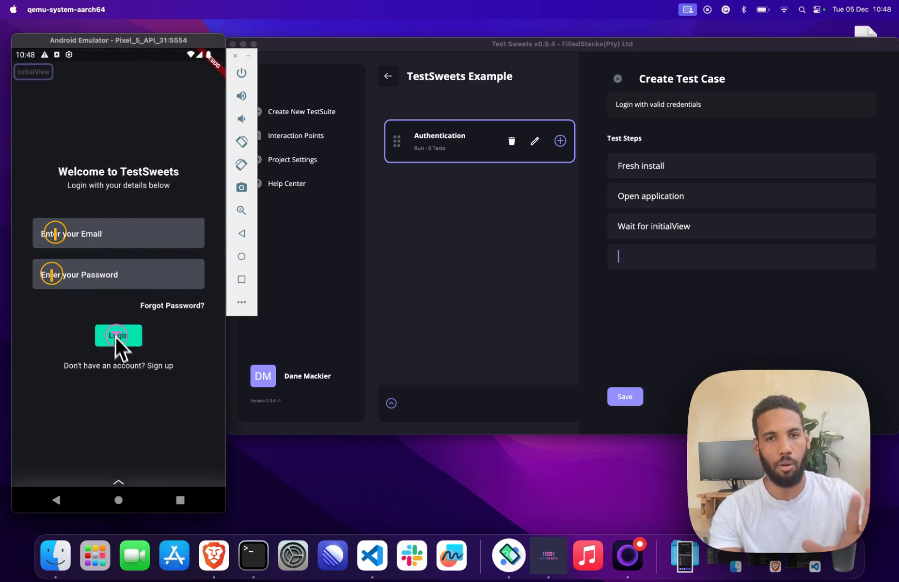
{"action": "type", "text": "inp"}
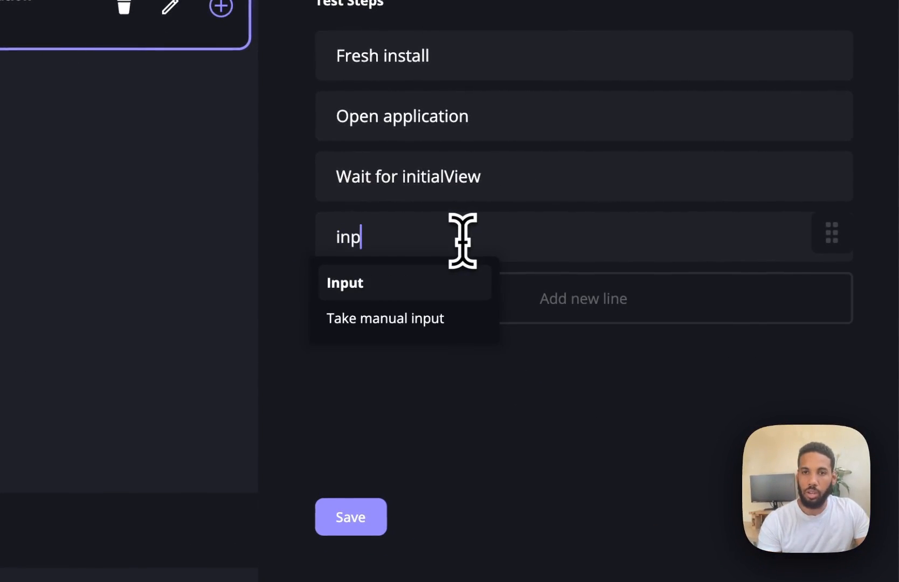
{"action": "left_click", "coordinate": [344, 282]}
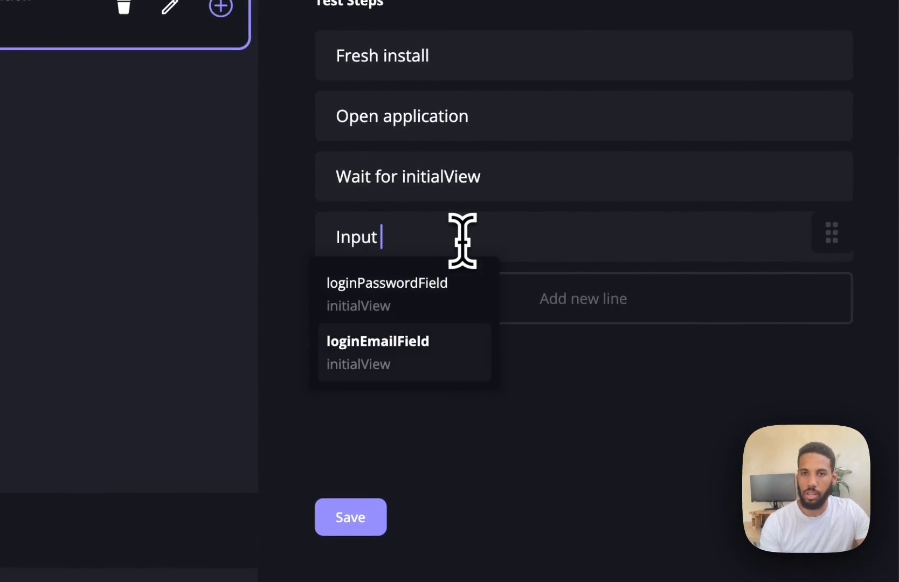
{"action": "left_click", "coordinate": [378, 341]}
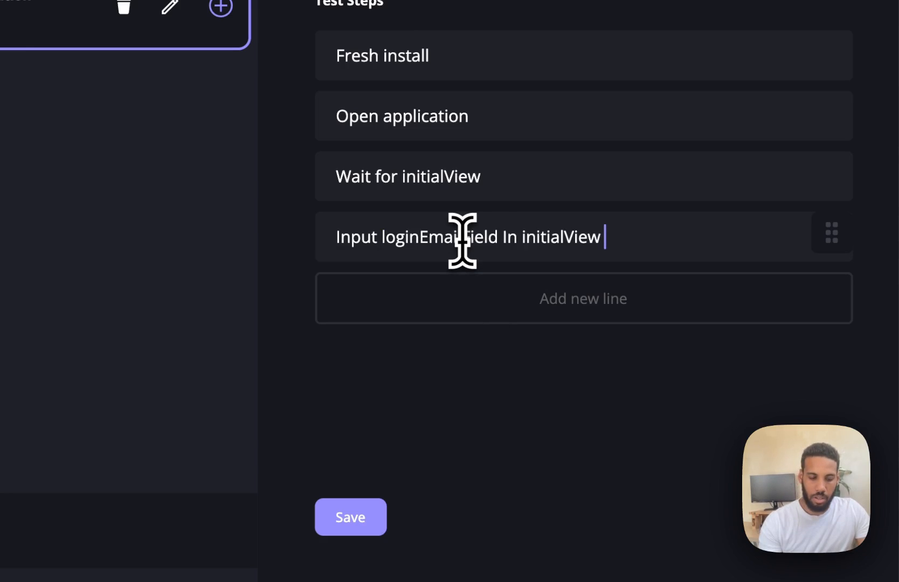
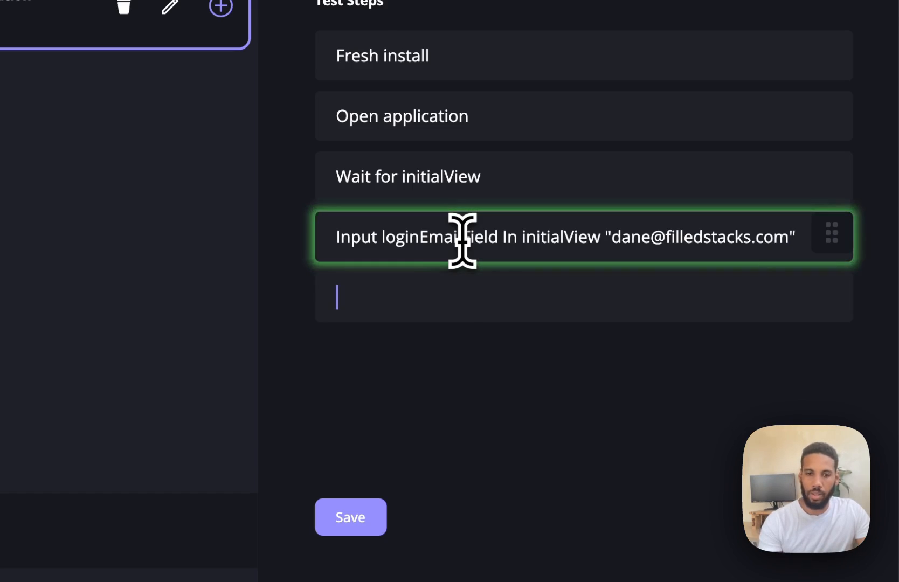
Add the loginPasswordField input step and a tap on loginMainButton.
{"action": "type", "text": "Input"}
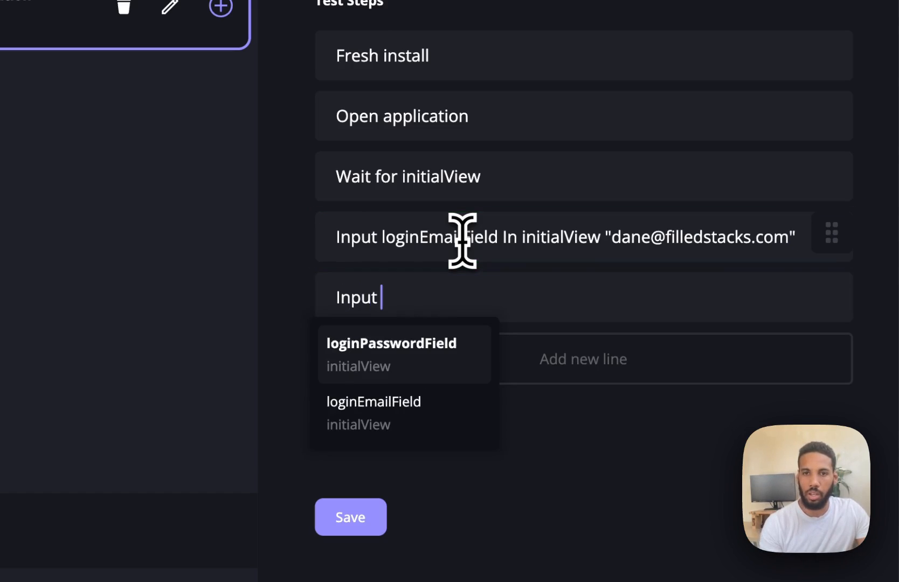
{"action": "left_click", "coordinate": [390, 343]}
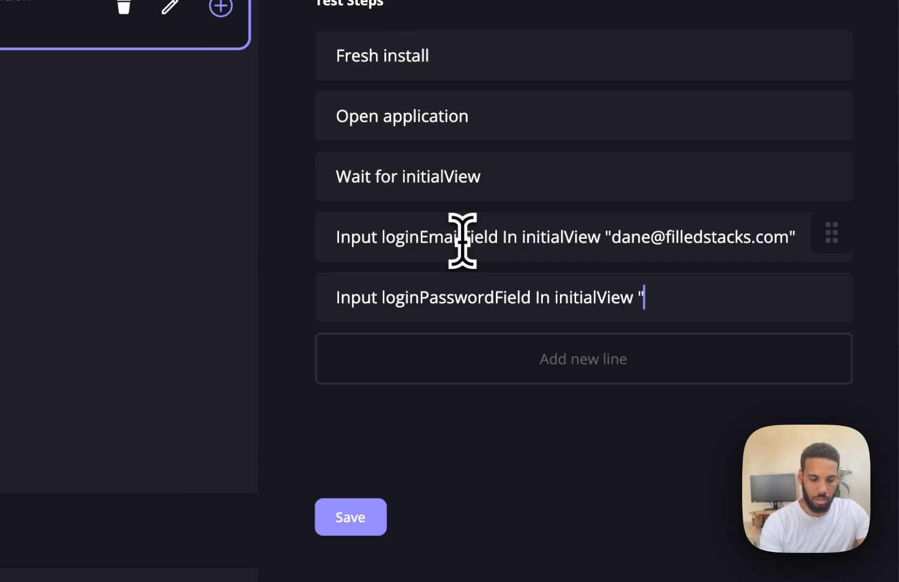
{"action": "type", "text": "Passwoe"}
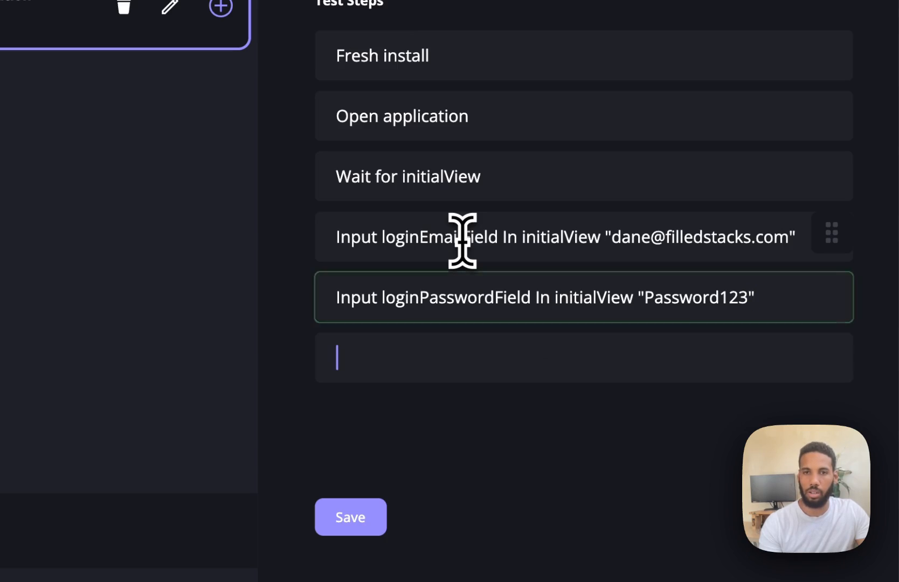
{"action": "type", "text": "tap"}
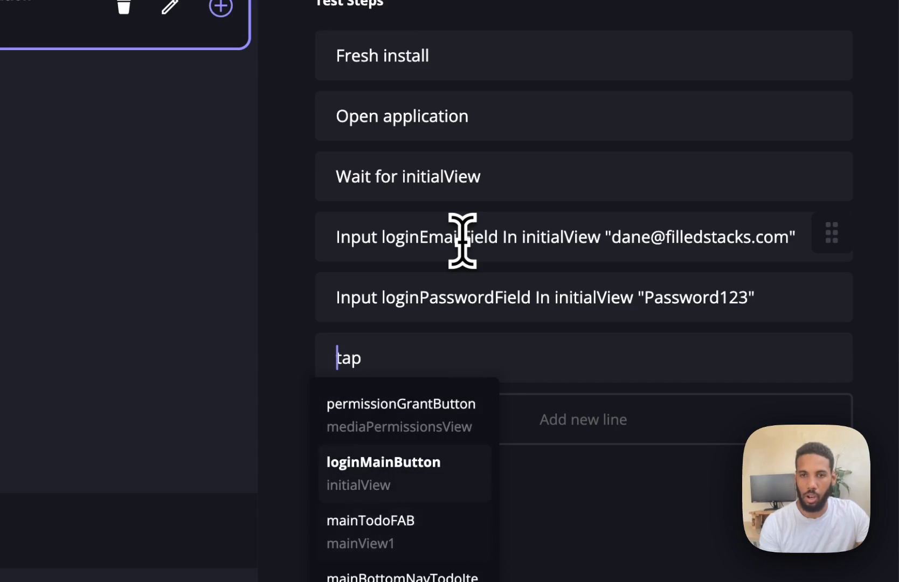
{"action": "left_click", "coordinate": [383, 462]}
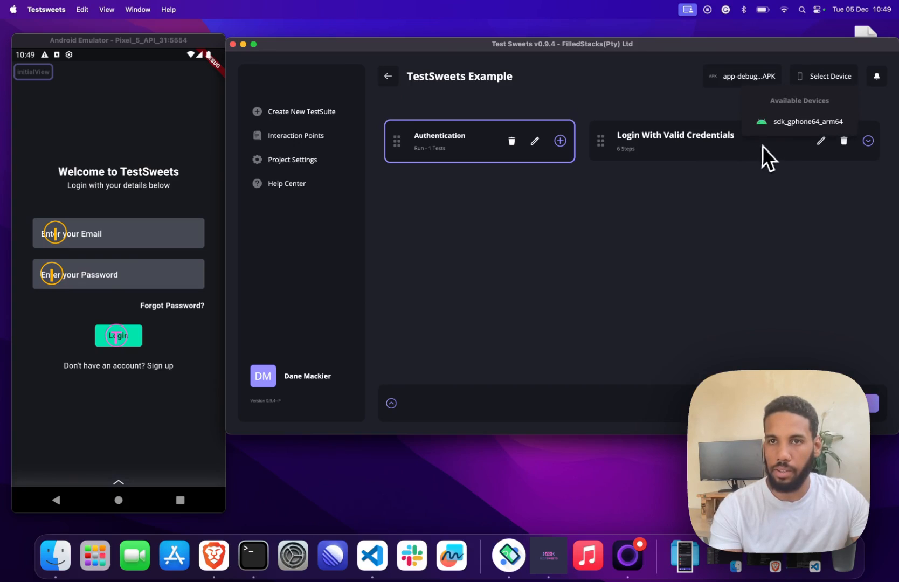
Run the login test on sdk_gphone64_arm64, then reopen the test case for editing.
{"action": "left_click", "coordinate": [807, 121]}
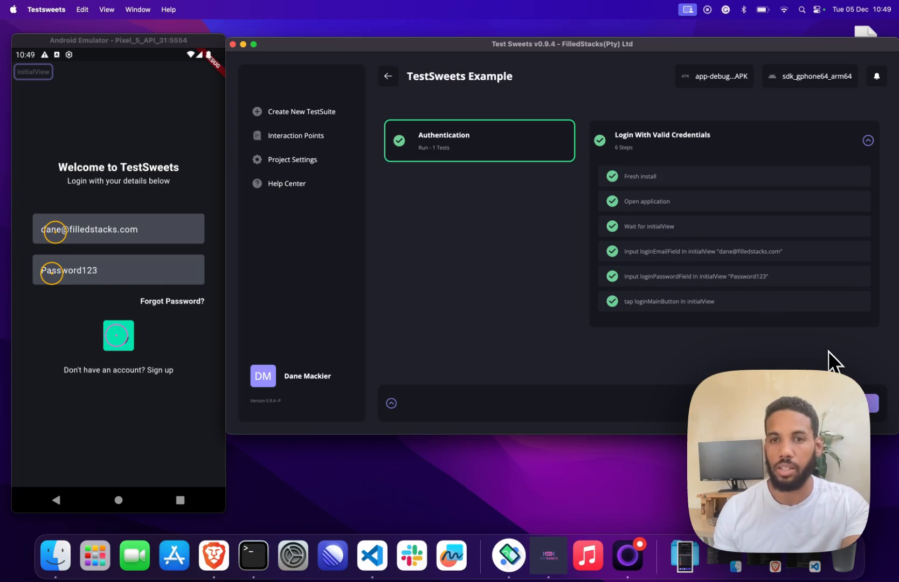
{"action": "left_click", "coordinate": [118, 335]}
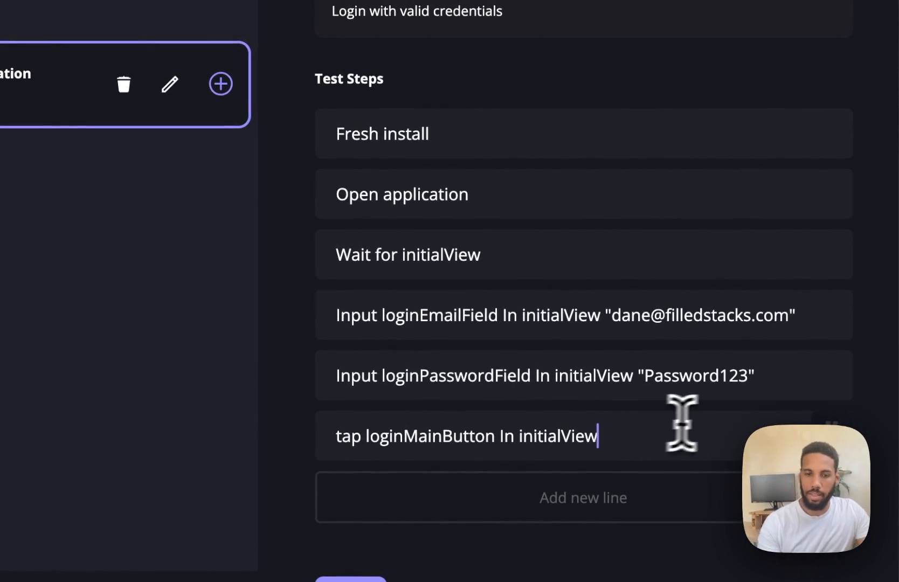
Add a 'Wait for mediaPermissionsView' step, save and rerun the test, then clear results.
{"action": "left_click", "coordinate": [583, 497]}
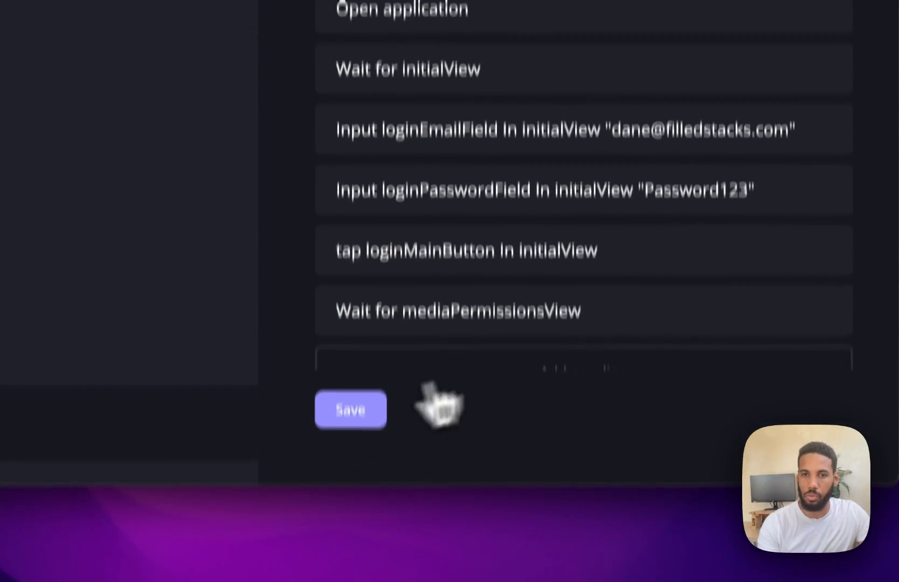
{"action": "left_click", "coordinate": [350, 410]}
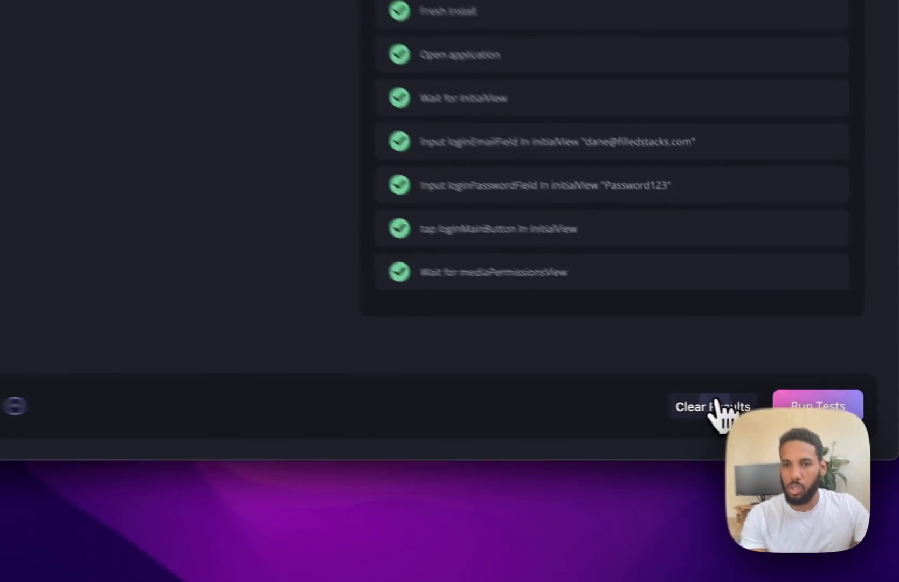
{"action": "left_click", "coordinate": [711, 406]}
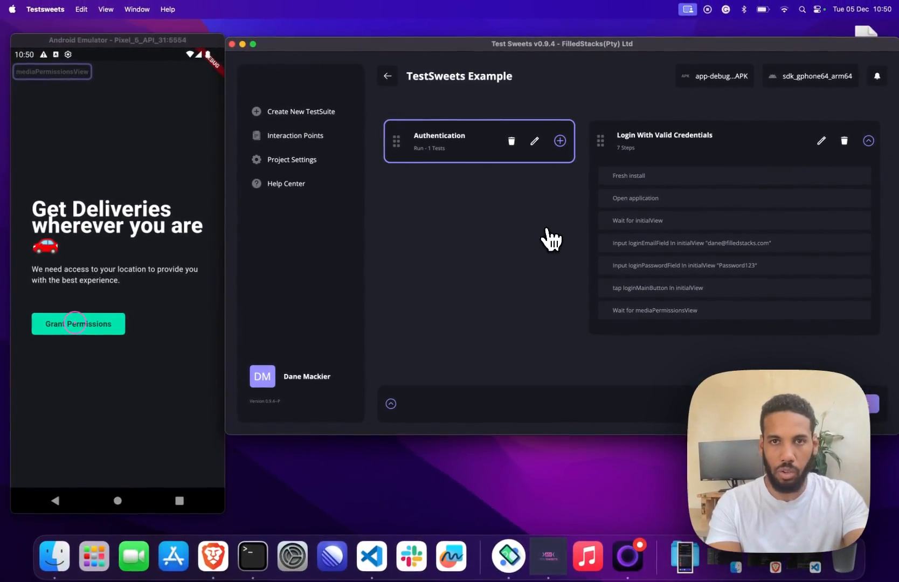
Create a 'Main Functionality' test suite with the description 'All functional'.
{"action": "left_click", "coordinate": [301, 111]}
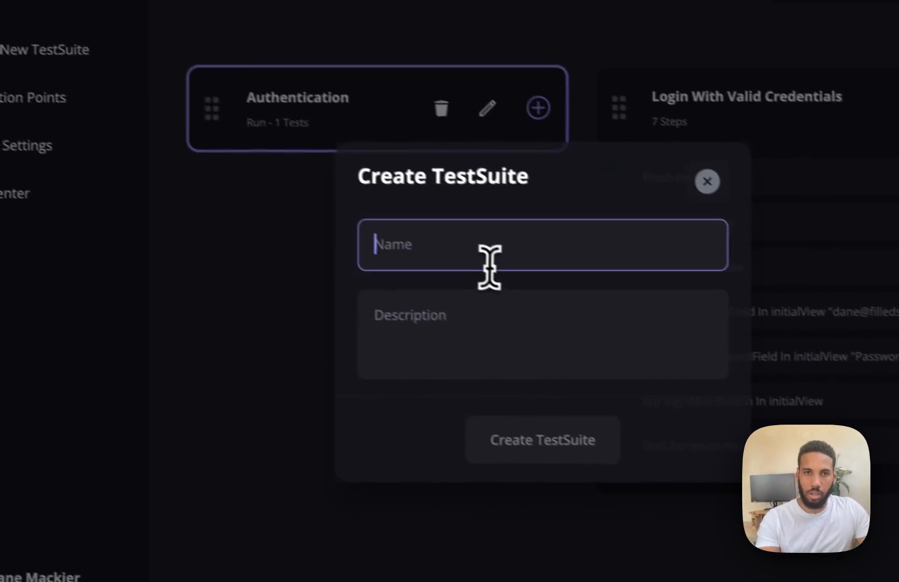
{"action": "type", "text": "Main Functionality"}
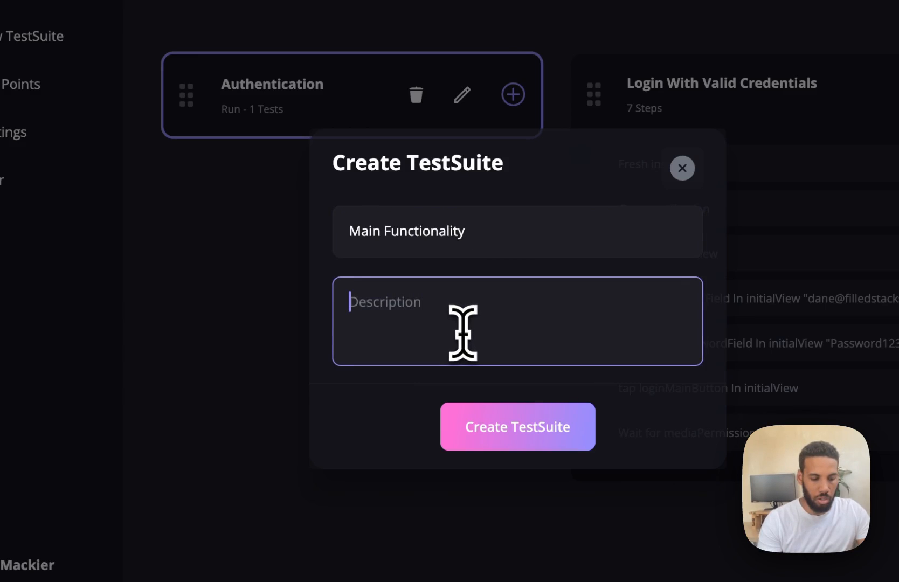
{"action": "type", "text": "All functionality that the app p"}
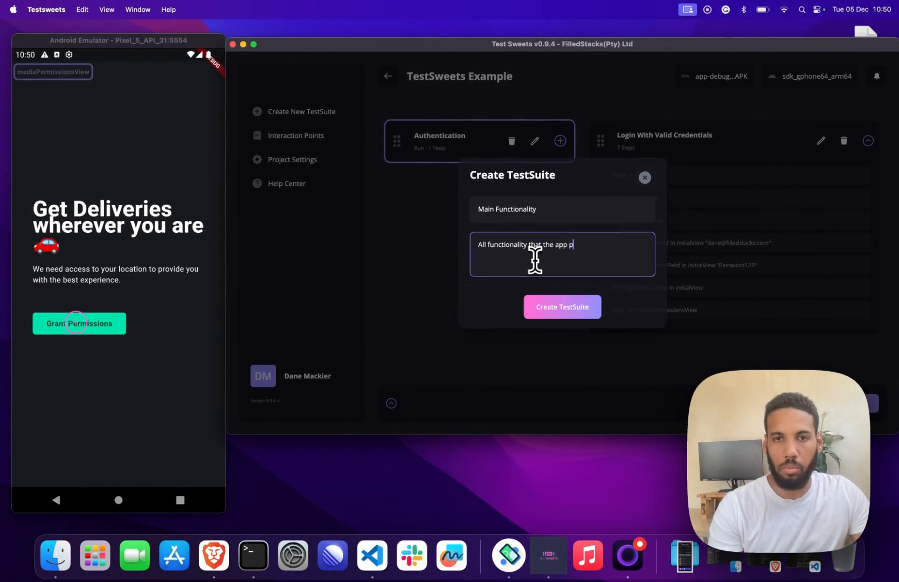
{"action": "left_click", "coordinate": [562, 306]}
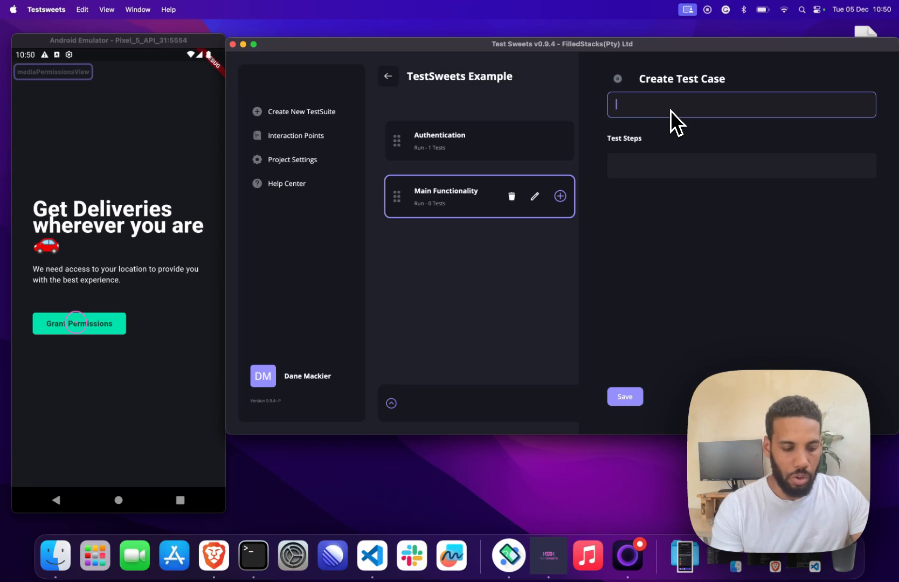
Save test 'Accept Location Permissions Should Pass': tap permissionGrantButton, then take manual input.
{"action": "type", "text": "Acce"}
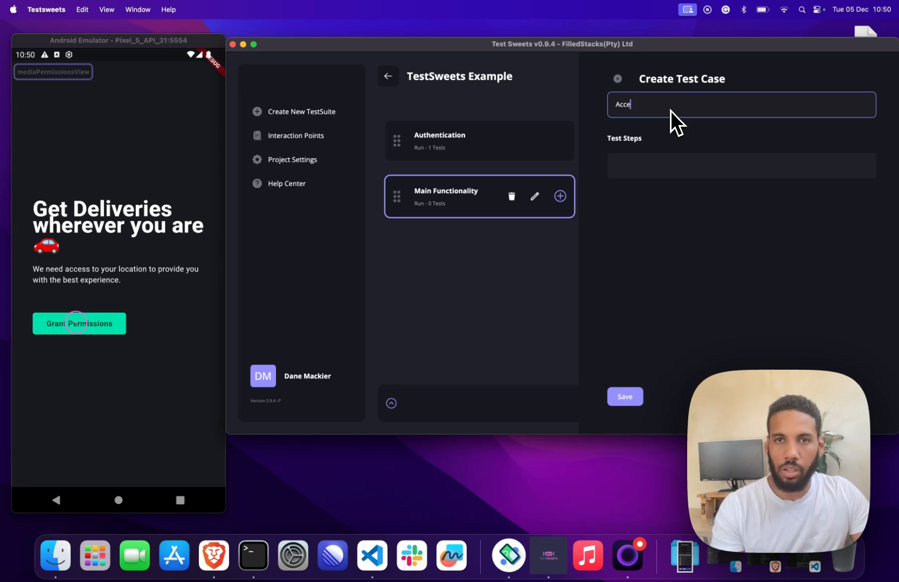
{"action": "type", "text": "ccept location perm"}
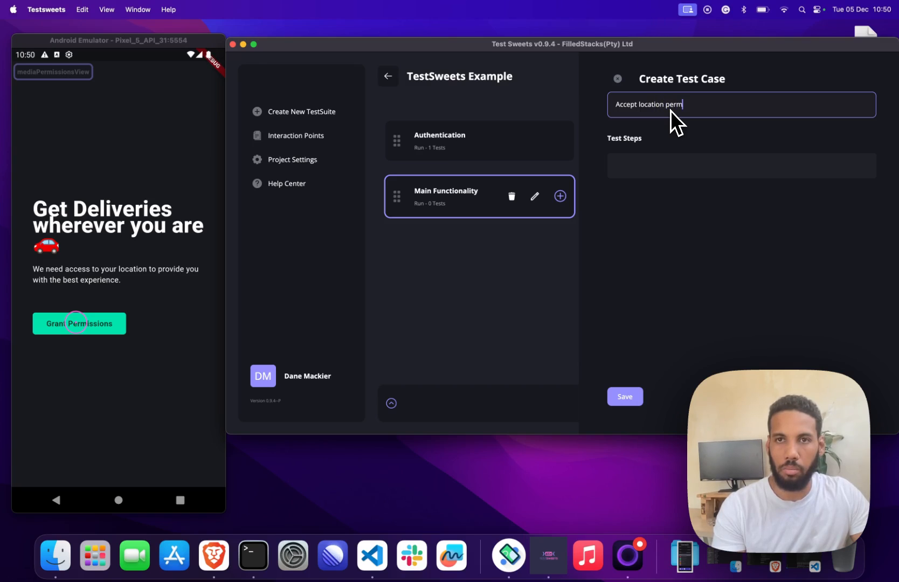
{"action": "type", "text": "issions should"}
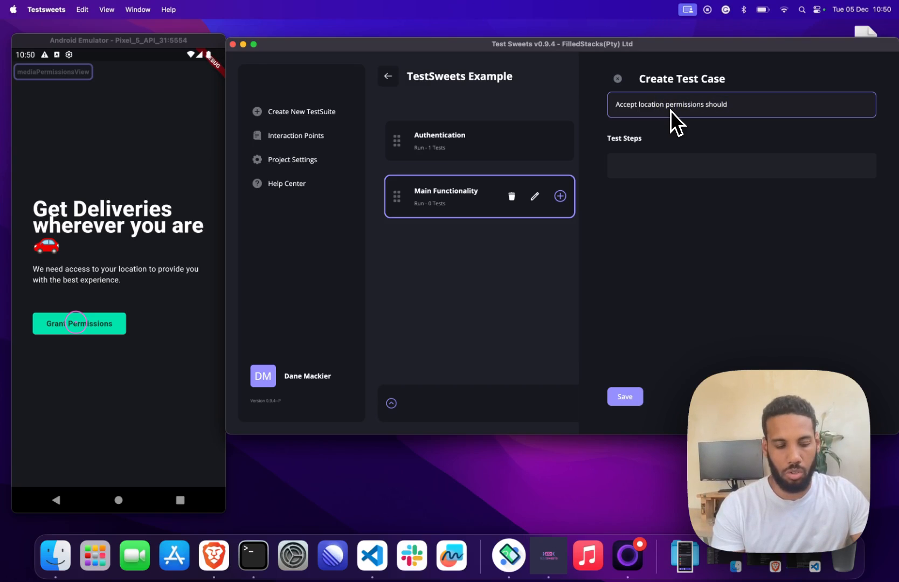
{"action": "type", "text": "tap"}
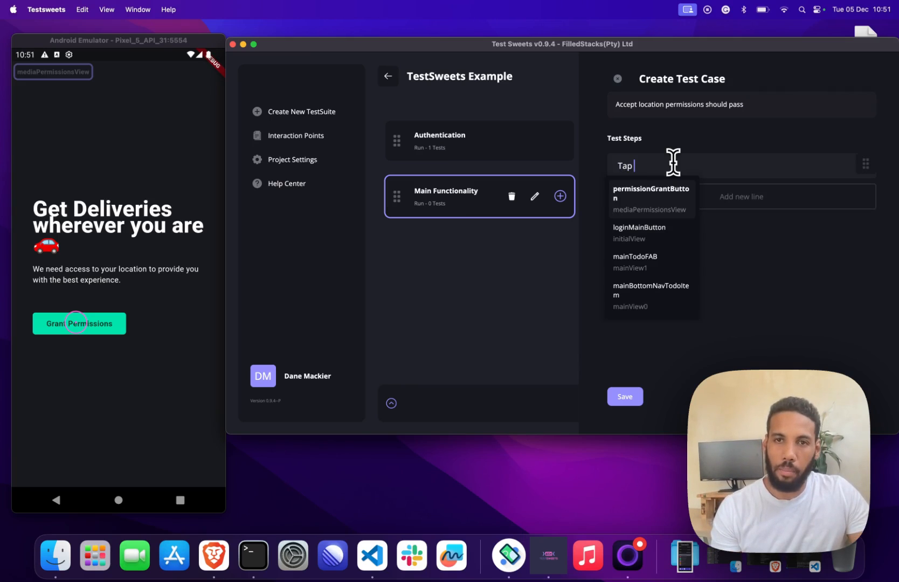
{"action": "left_click", "coordinate": [651, 198]}
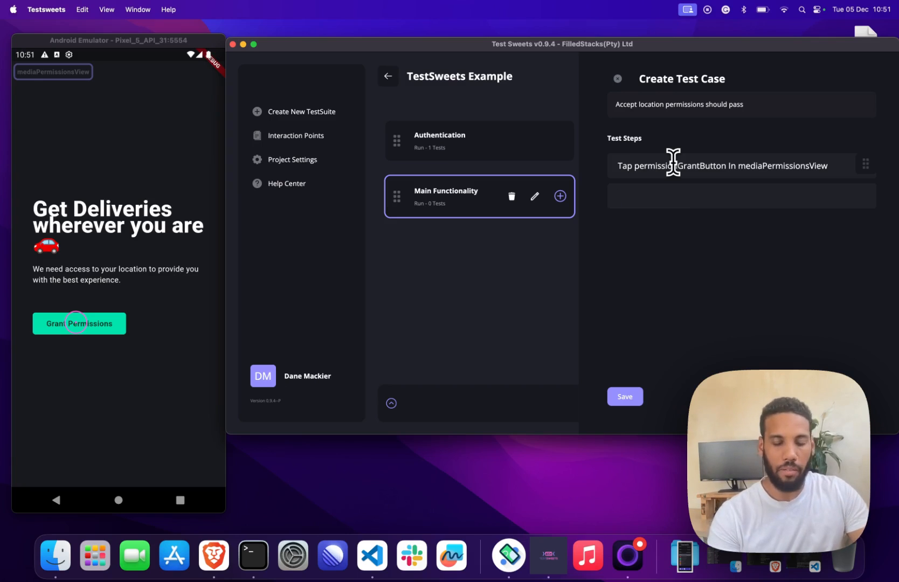
{"action": "type", "text": "tak"}
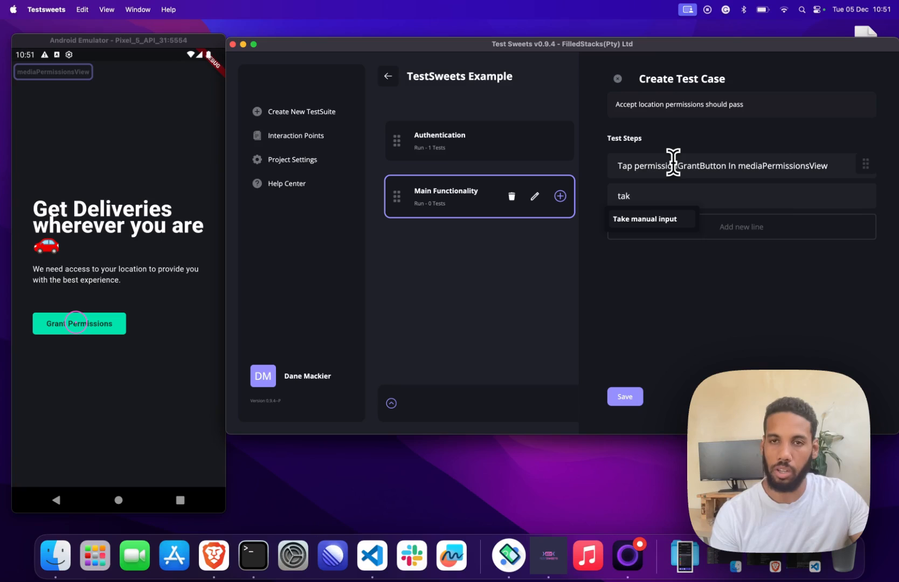
{"action": "left_click", "coordinate": [645, 219]}
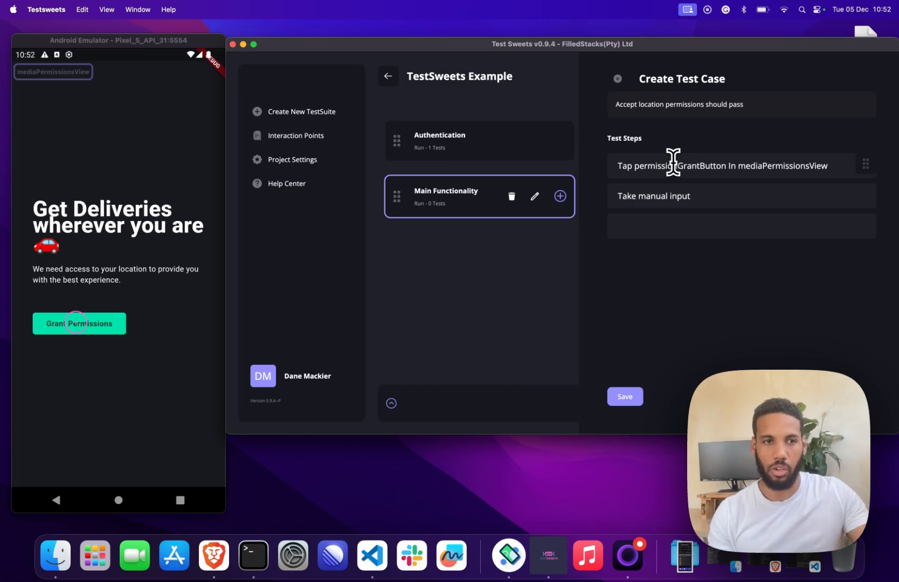
{"action": "left_click", "coordinate": [624, 396]}
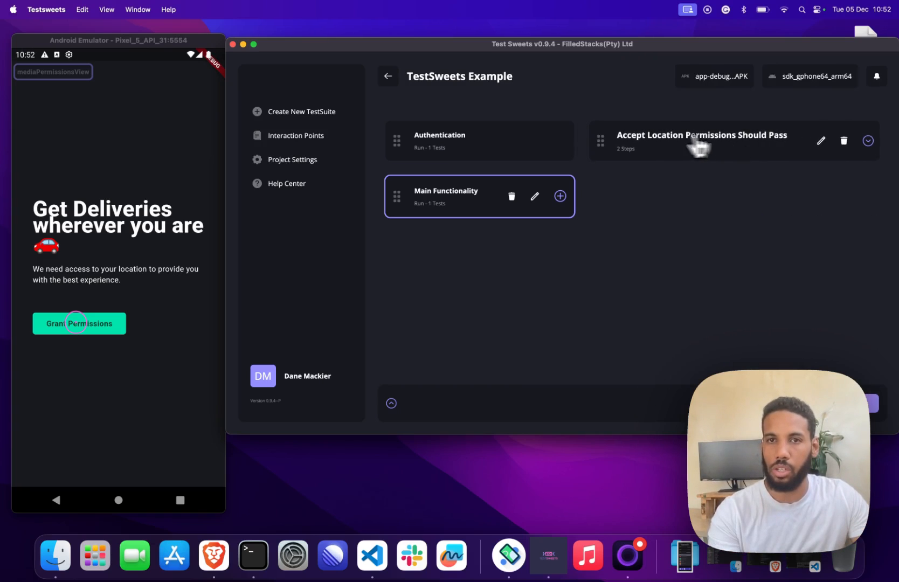
Run the suite, allowing location 'While using the app' and continuing past the manual step.
{"action": "left_click", "coordinate": [866, 141]}
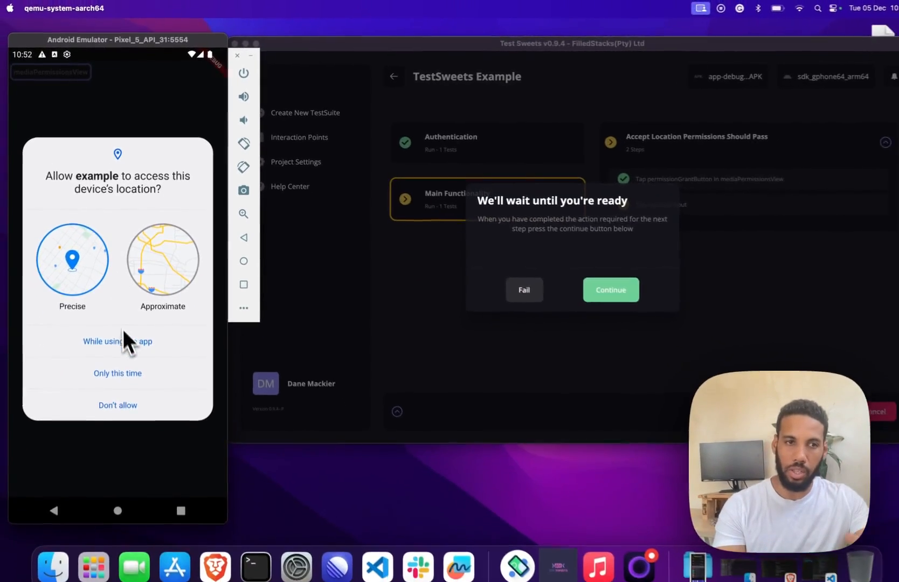
{"action": "left_click", "coordinate": [117, 341]}
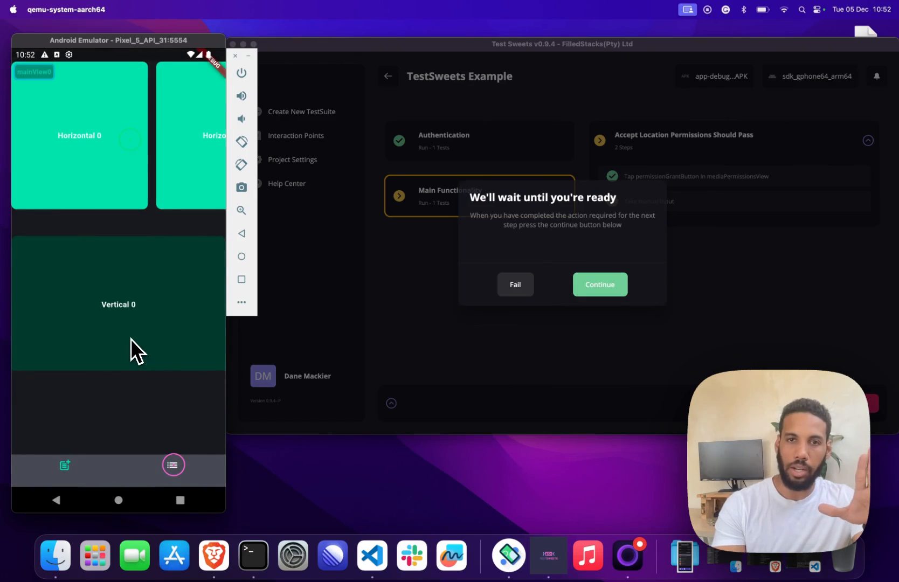
{"action": "left_click", "coordinate": [599, 284]}
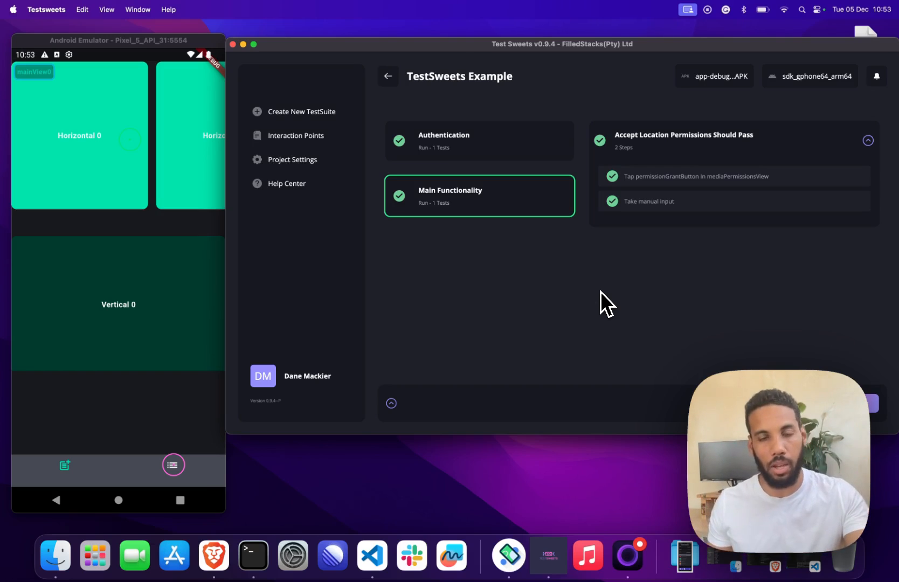
{"action": "mouse_move", "coordinate": [491, 230]}
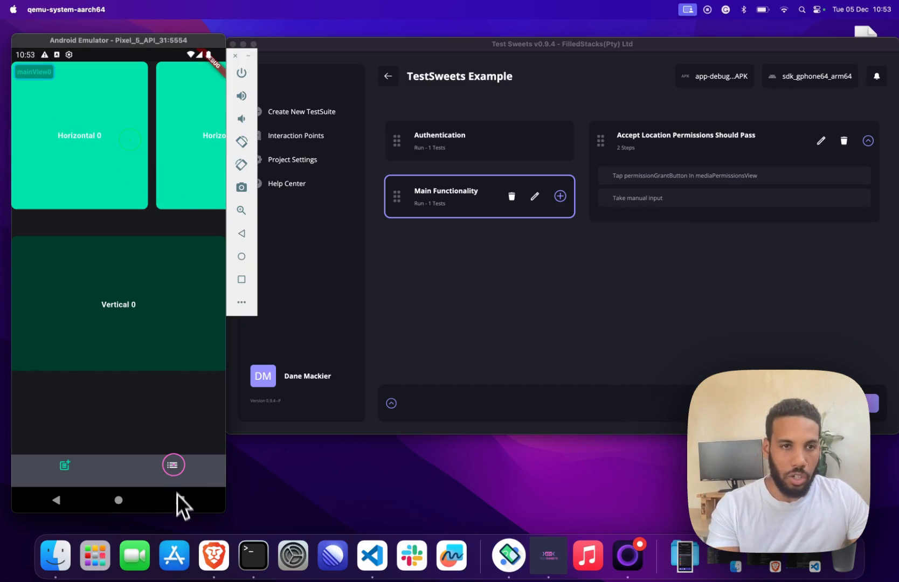
Save test 'Scroll Until Horizontal 3 Item Visible': scroll mainHorizontalScroll left 600, expect 'Horizontal 3'.
{"action": "left_click", "coordinate": [119, 499]}
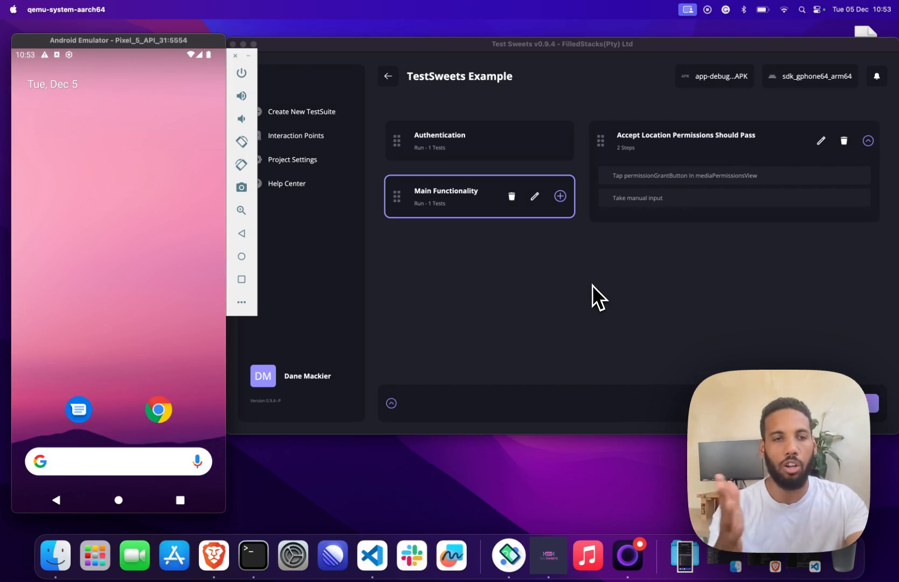
{"action": "mouse_move", "coordinate": [564, 265]}
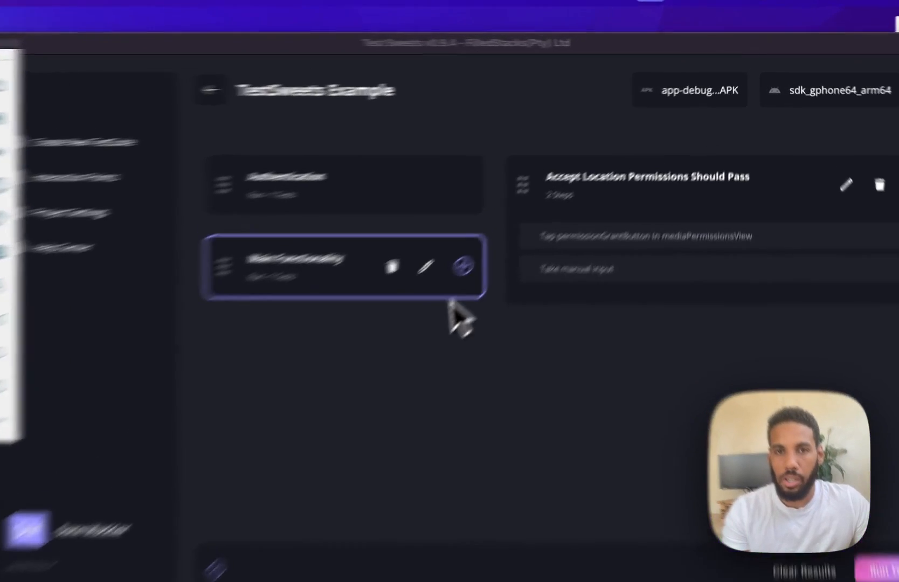
{"action": "left_click", "coordinate": [352, 346]}
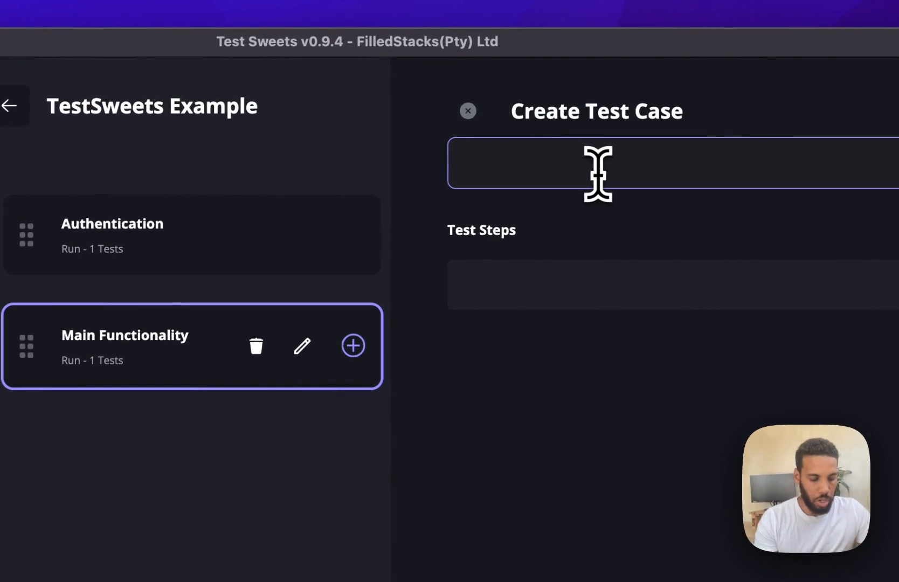
{"action": "type", "text": "Scroll until"}
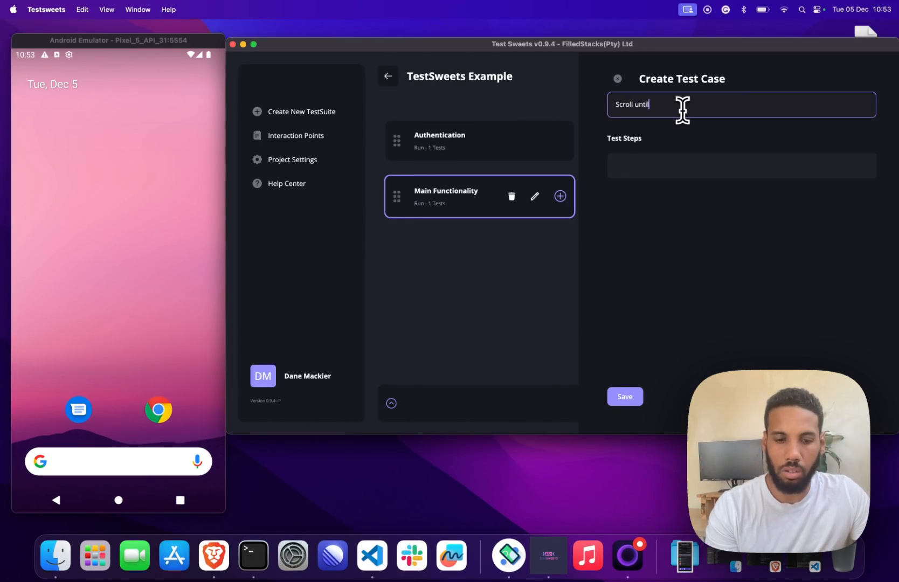
{"action": "type", "text": "horizontal items"}
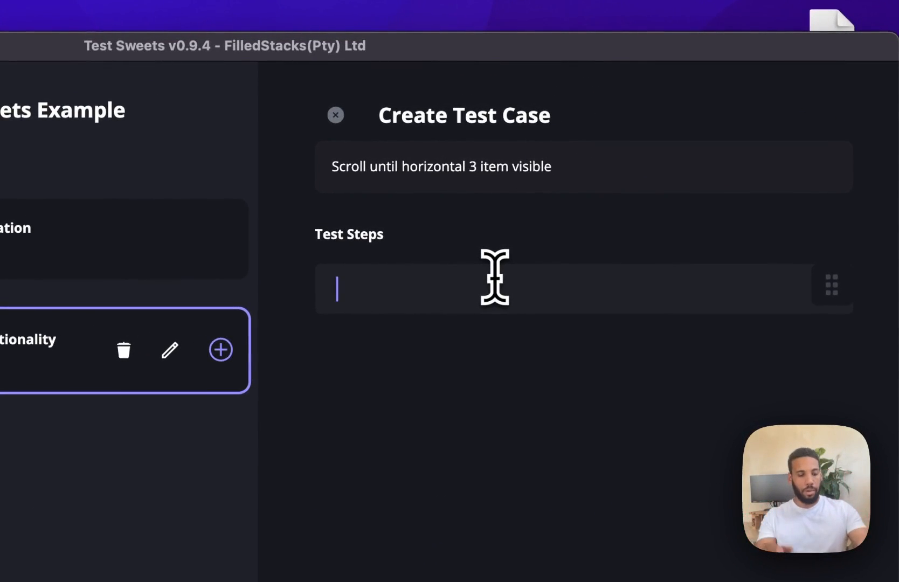
{"action": "type", "text": "Scroll"}
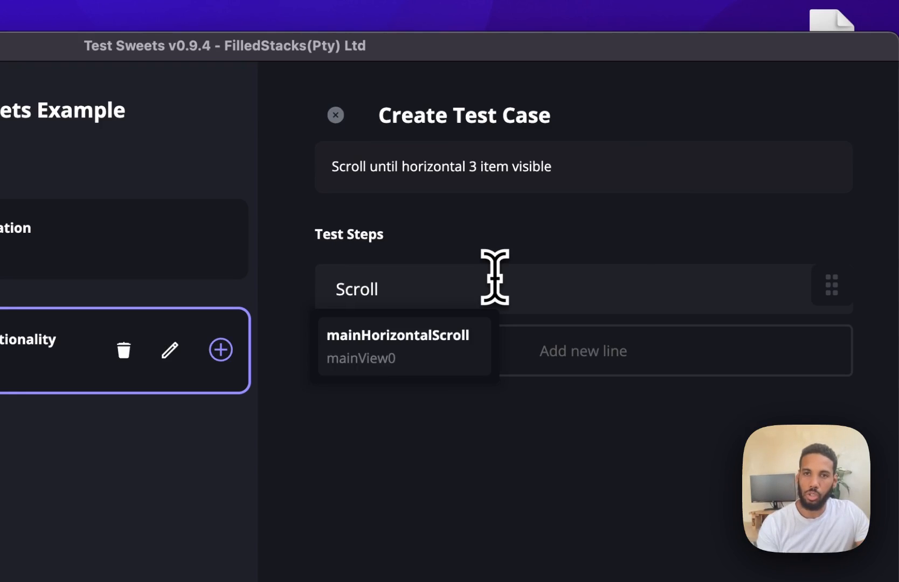
{"action": "left_click", "coordinate": [397, 346]}
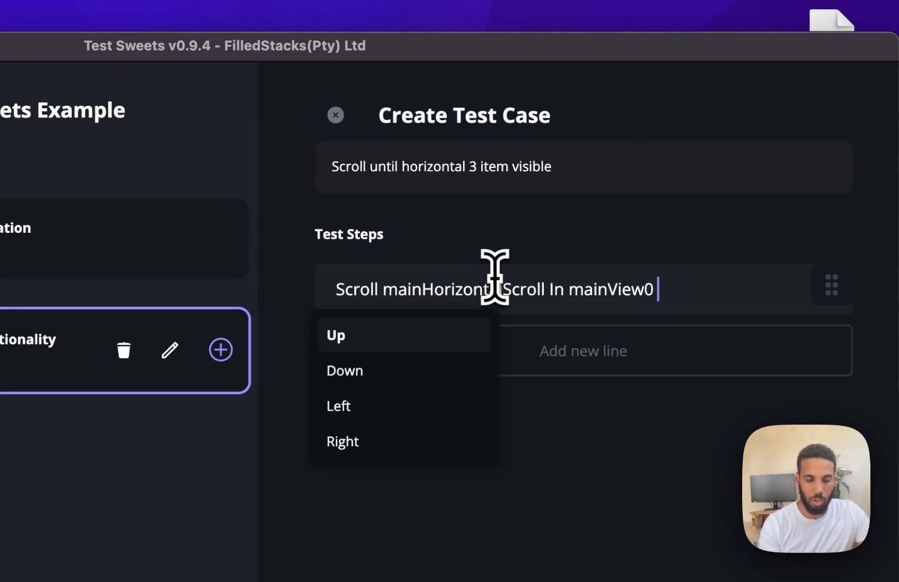
{"action": "left_click", "coordinate": [338, 406]}
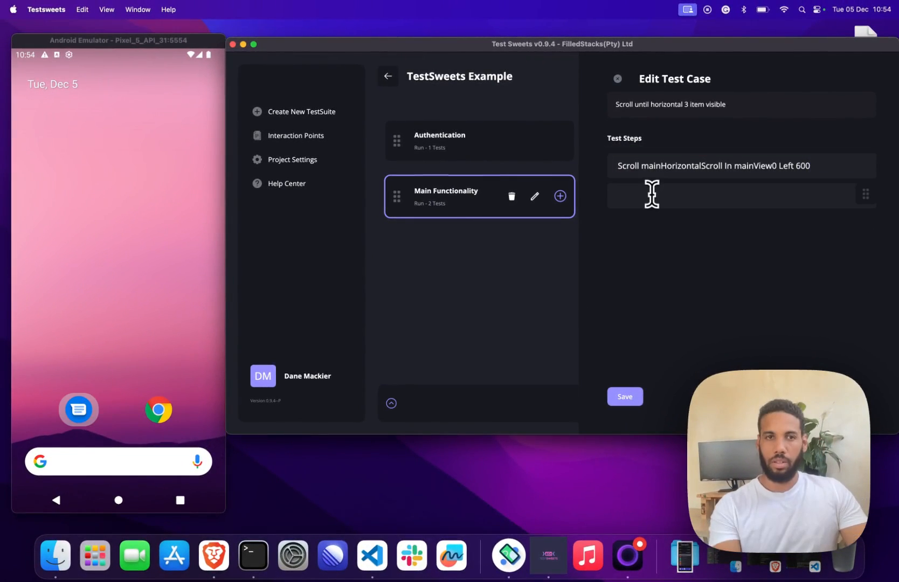
{"action": "type", "text": "Expect text"}
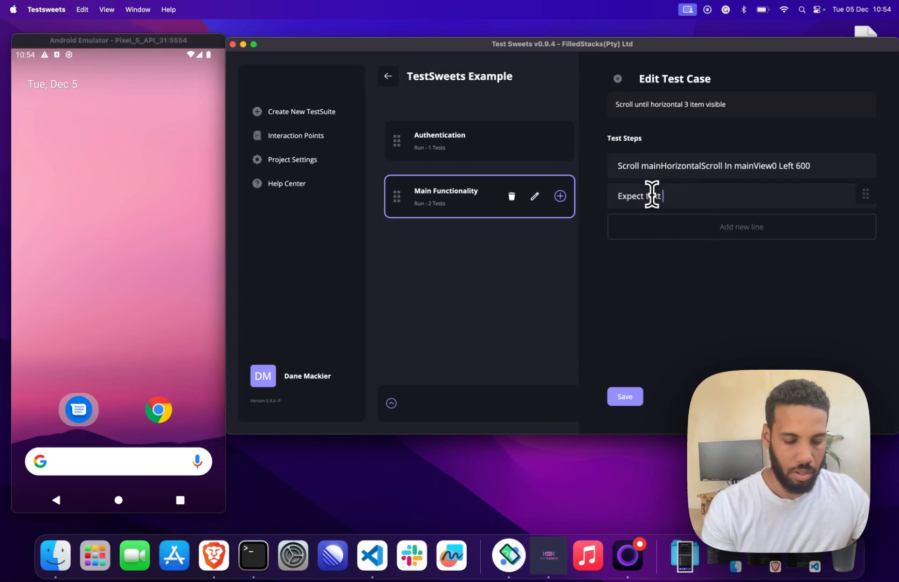
{"action": "type", "text": "\"Horizontal"}
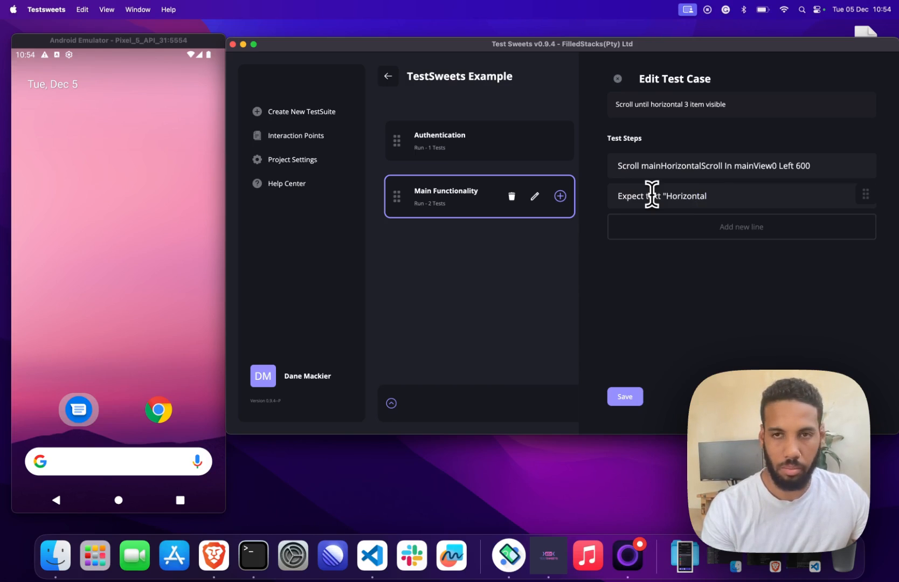
{"action": "type", "text": "3\""}
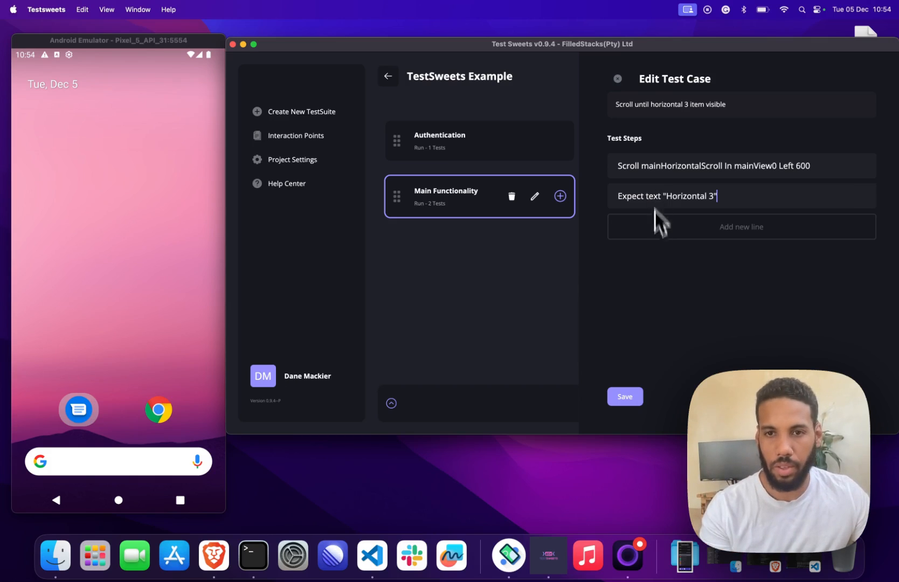
{"action": "left_click", "coordinate": [625, 405]}
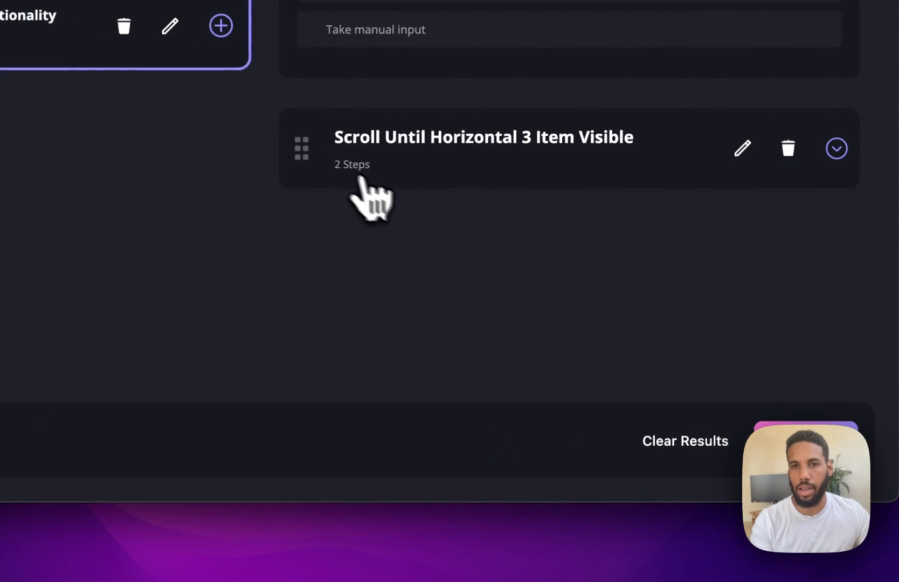
Run Main Functionality with location granted at the manual step, then start a blank test case.
{"action": "left_click", "coordinate": [837, 149]}
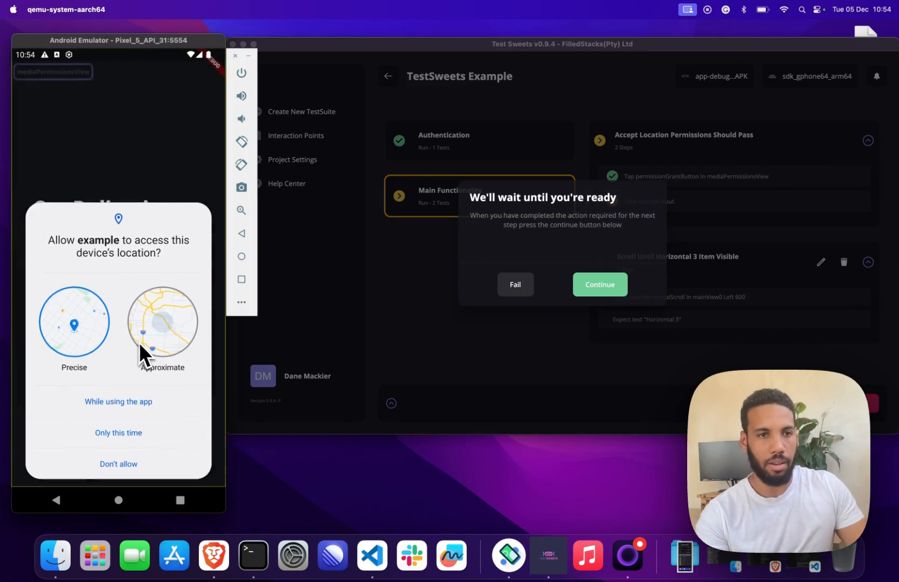
{"action": "left_click", "coordinate": [600, 285]}
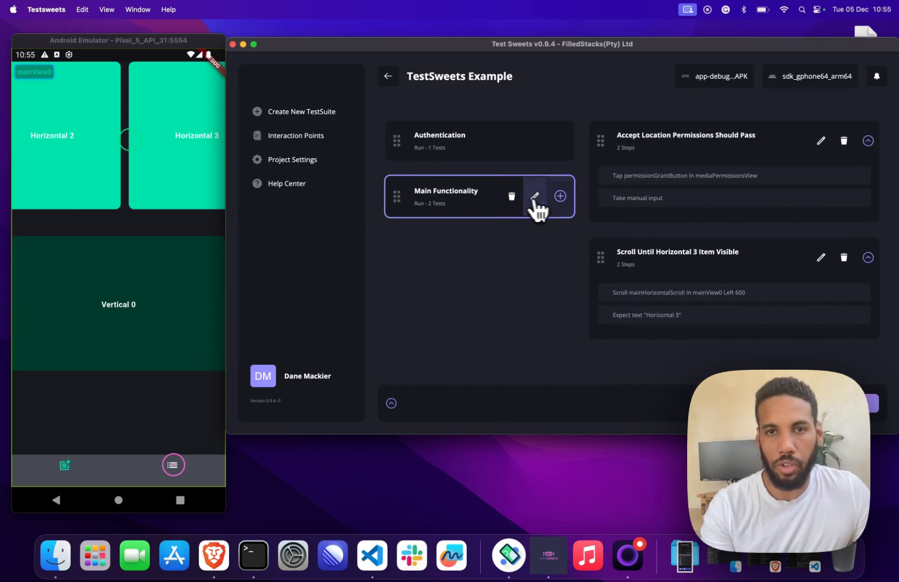
{"action": "left_click", "coordinate": [561, 197]}
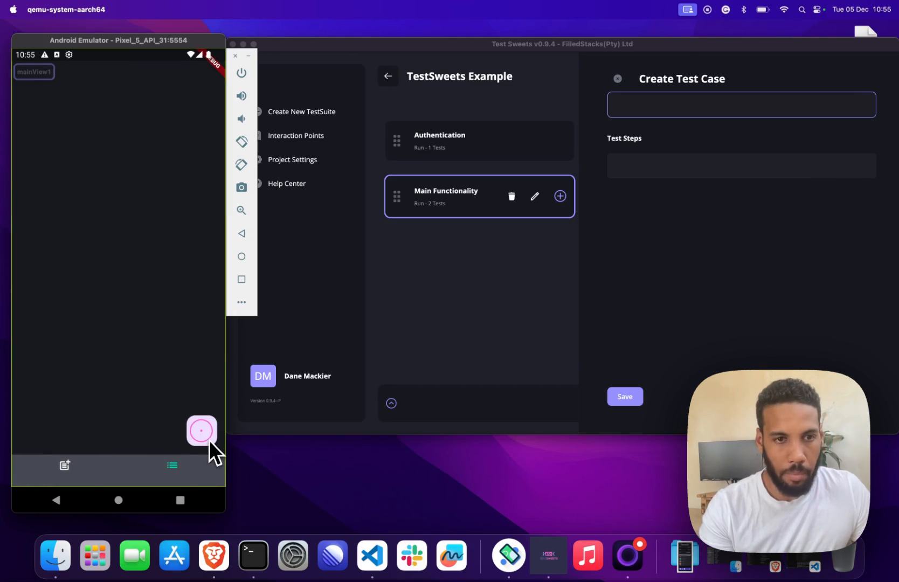
Try adding todos in the app and name the test 'Tapping Todo add should add more Todos'.
{"action": "left_click", "coordinate": [200, 431]}
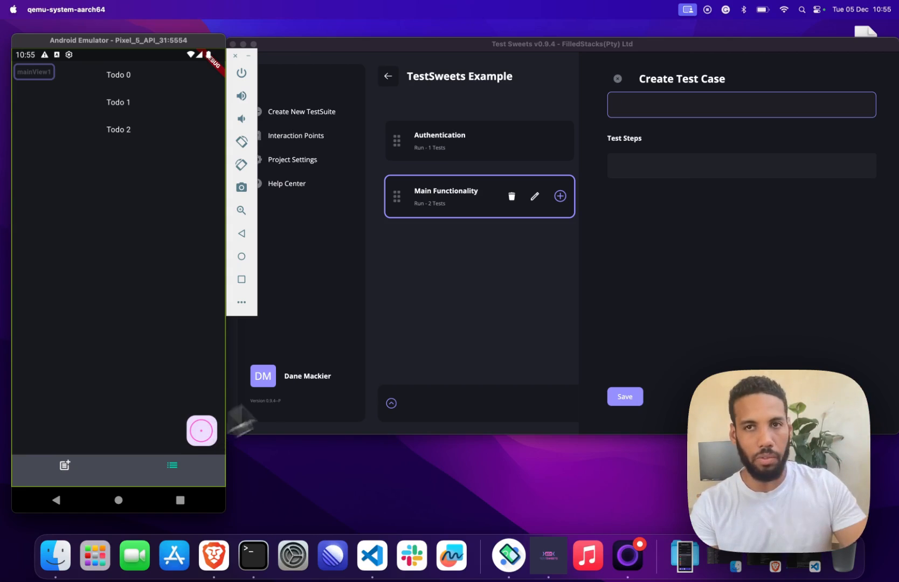
{"action": "left_click", "coordinate": [663, 110]}
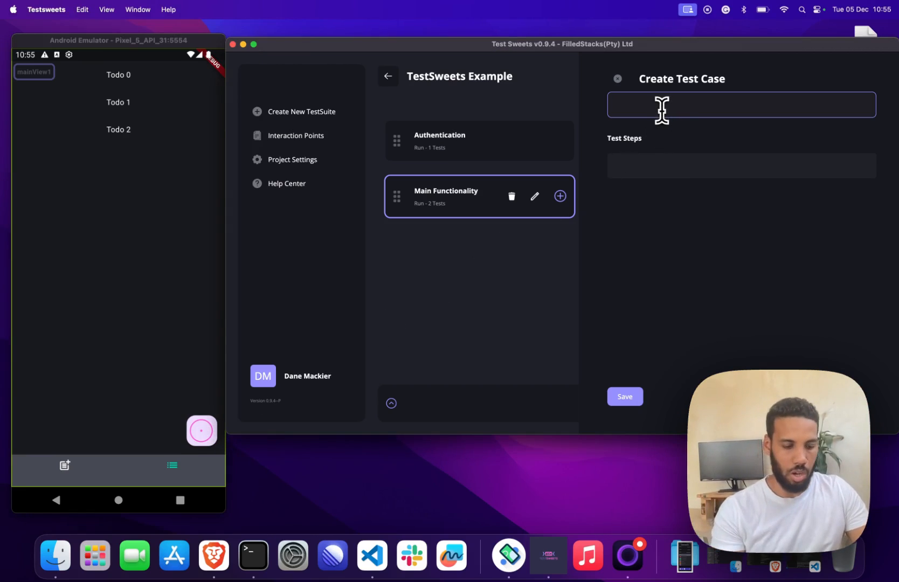
{"action": "type", "text": "Tapping Todo add should add more Todos"}
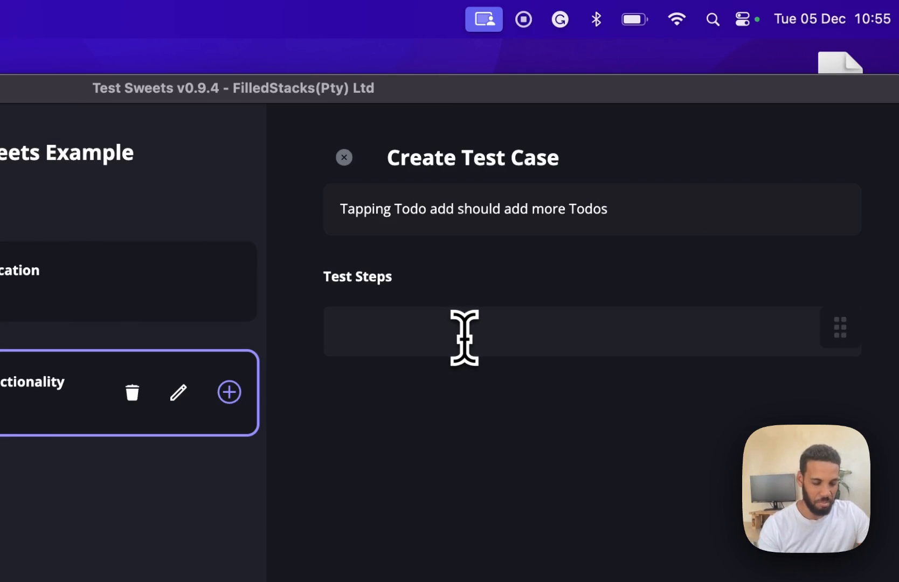
{"action": "type", "text": "ta"}
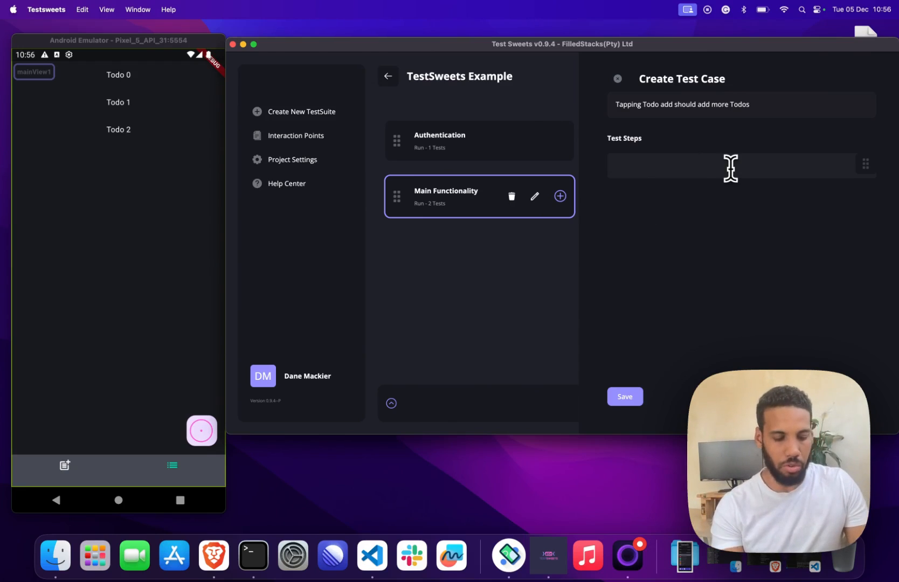
Add steps tapping mainBottomNavTodoItem and mainTodoFAB, then expect text 'Todo 0'.
{"action": "type", "text": "tap"}
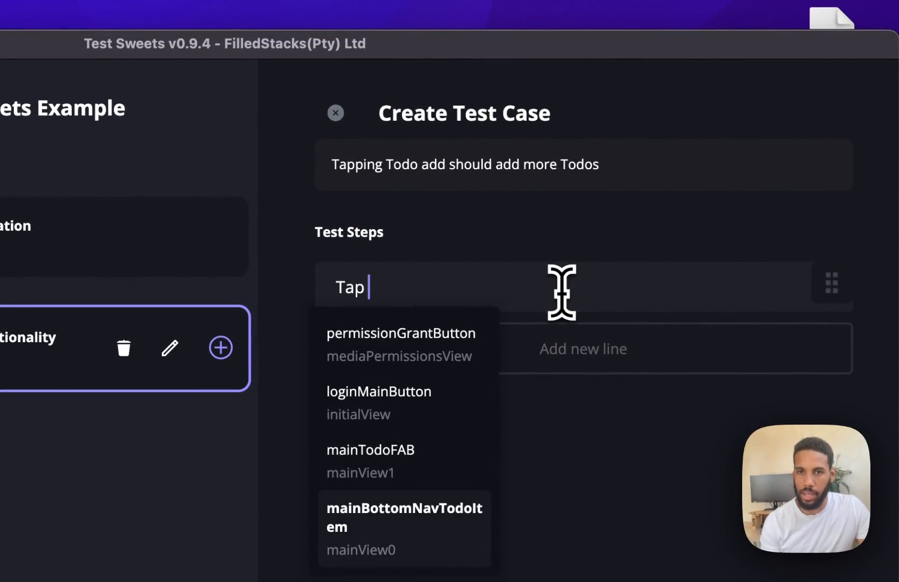
{"action": "left_click", "coordinate": [403, 528]}
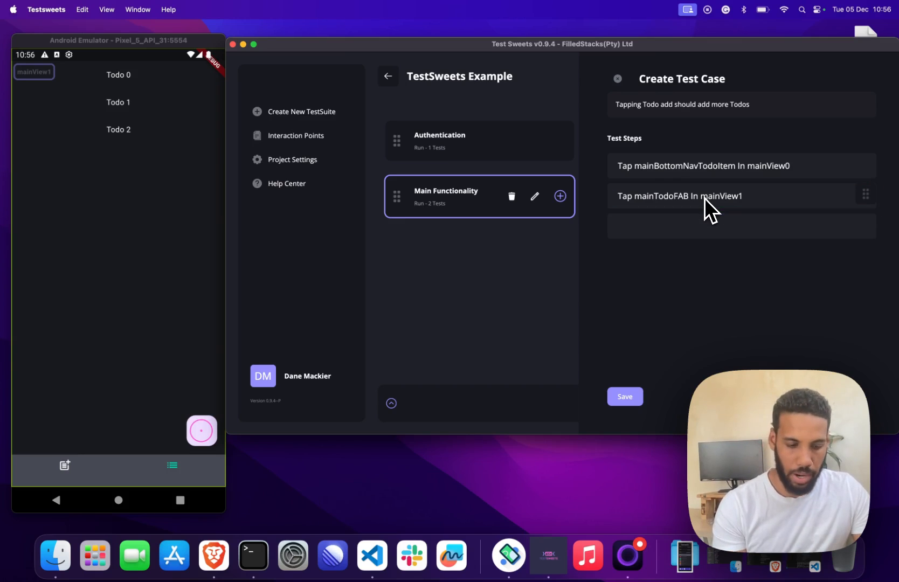
{"action": "left_click", "coordinate": [740, 225]}
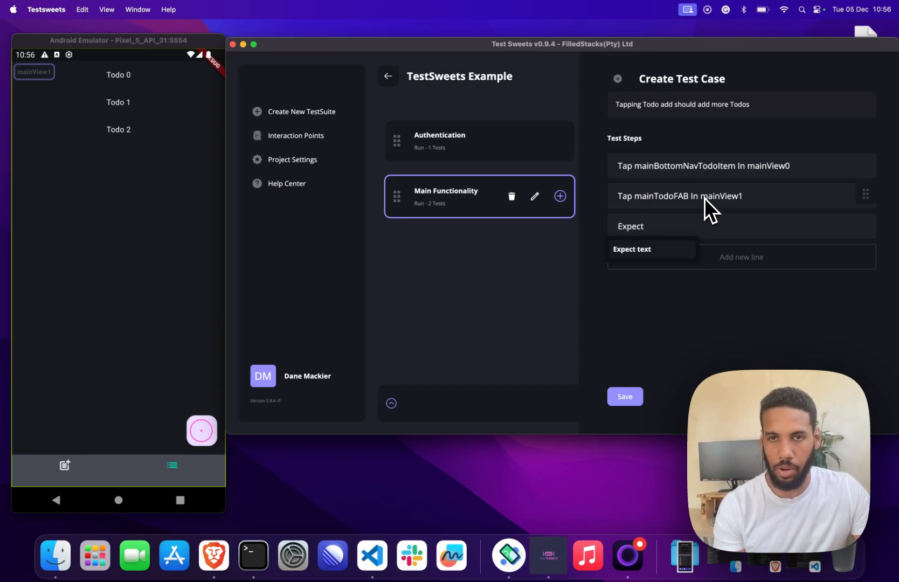
{"action": "type", "text": "T"}
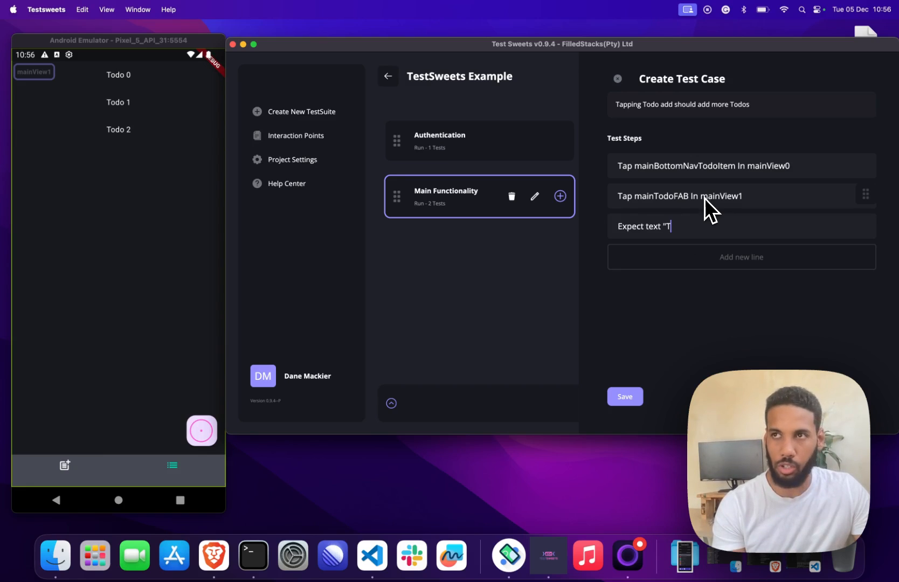
{"action": "type", "text": "odo 0"}
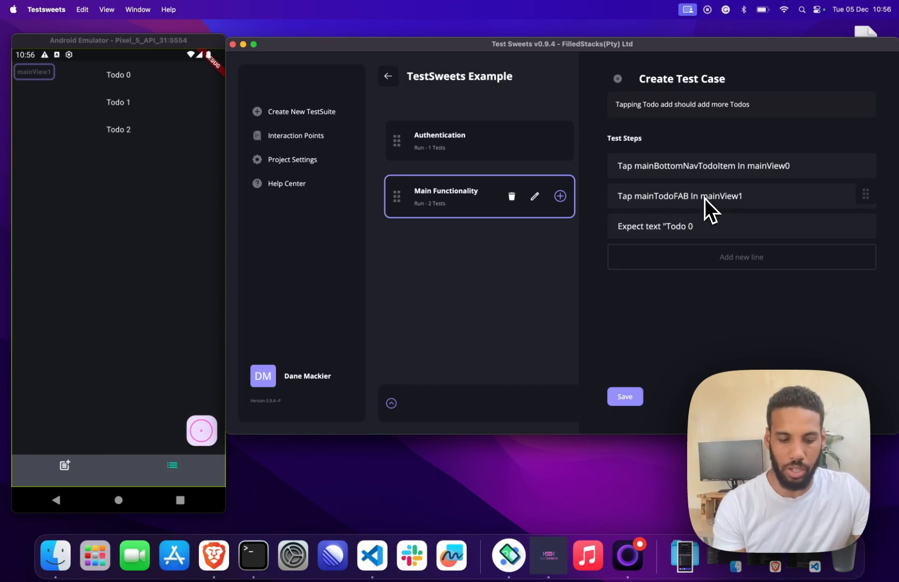
{"action": "left_click", "coordinate": [740, 256]}
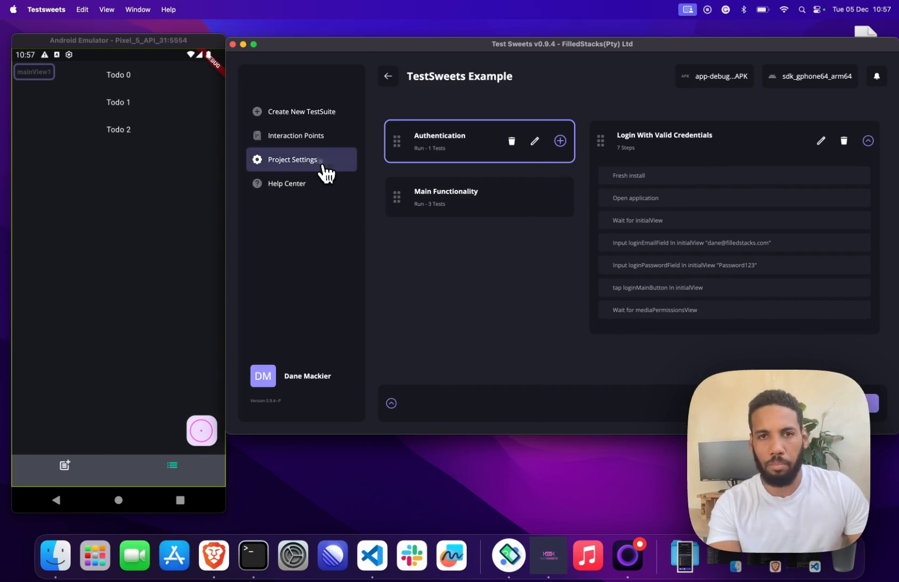
Set the project's After Command Pause Duration to 500 ms and return to the suites.
{"action": "left_click", "coordinate": [294, 159]}
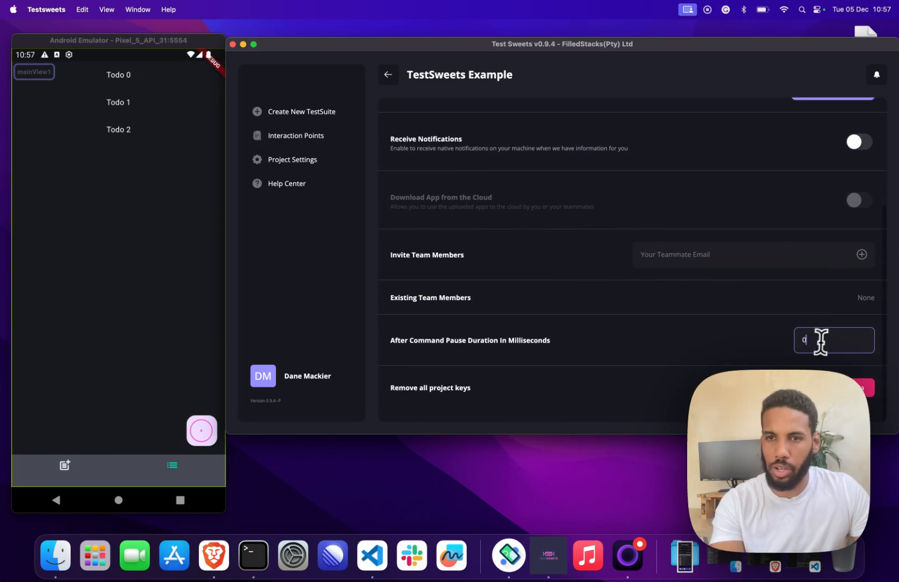
{"action": "type", "text": "500"}
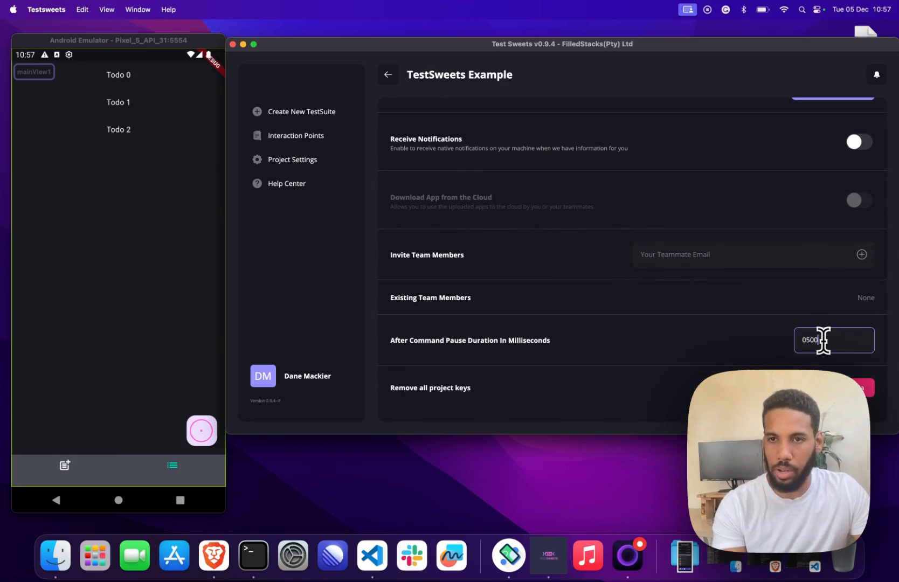
{"action": "key", "text": "Backspace"}
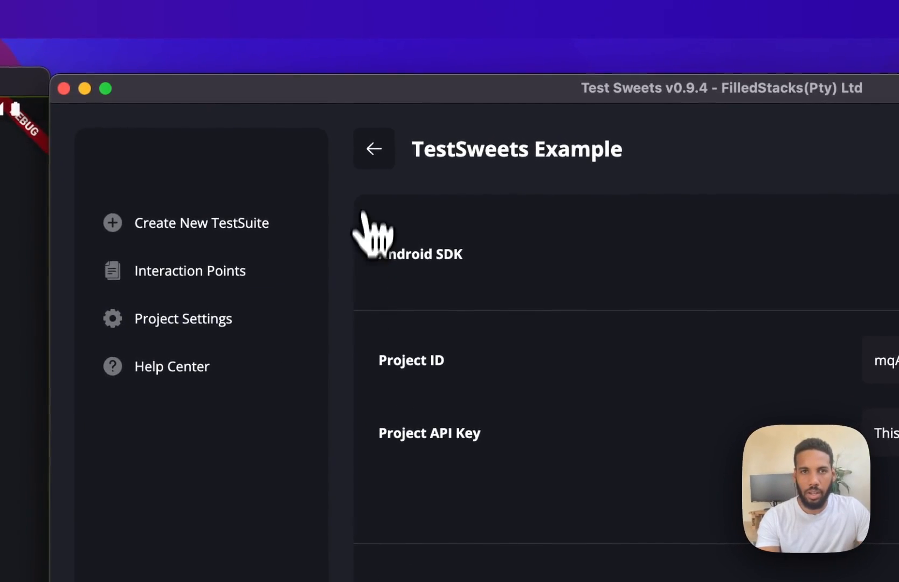
{"action": "left_click", "coordinate": [375, 150]}
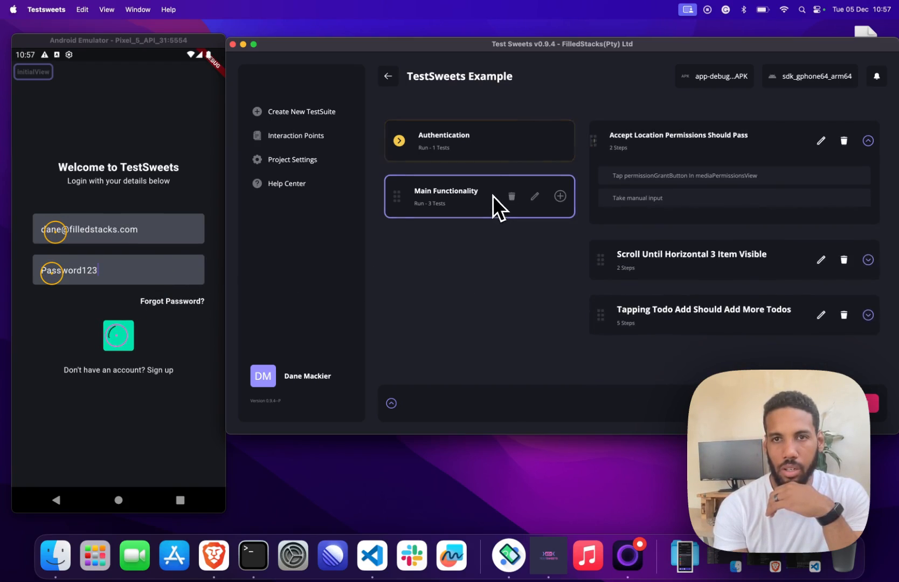
Expand Main Functionality, grant location access and continue so all three tests pass.
{"action": "left_click", "coordinate": [868, 259]}
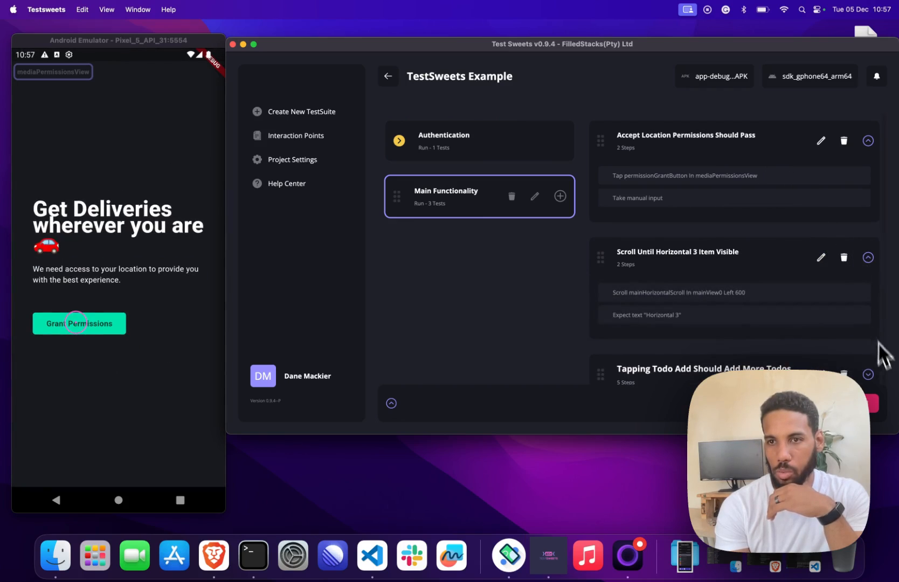
{"action": "left_click", "coordinate": [79, 323]}
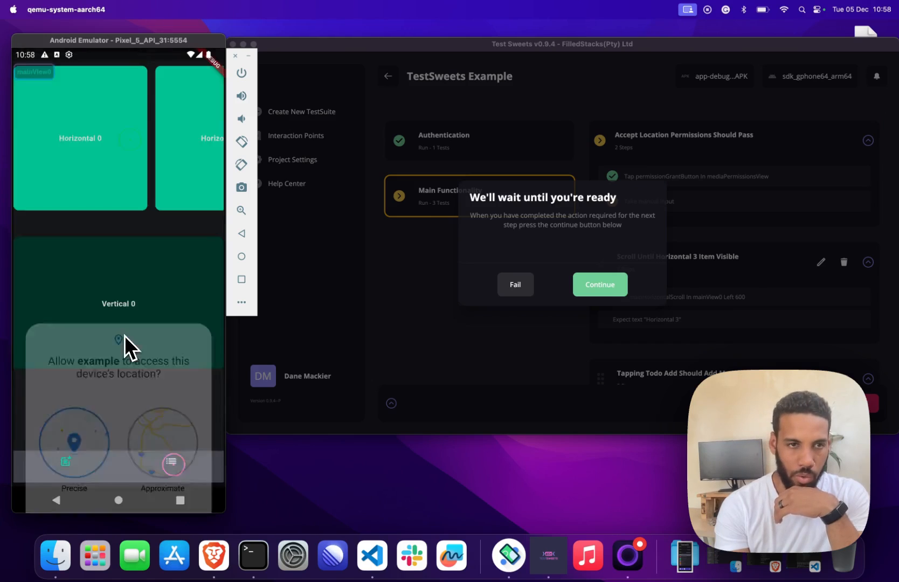
{"action": "left_click", "coordinate": [600, 285]}
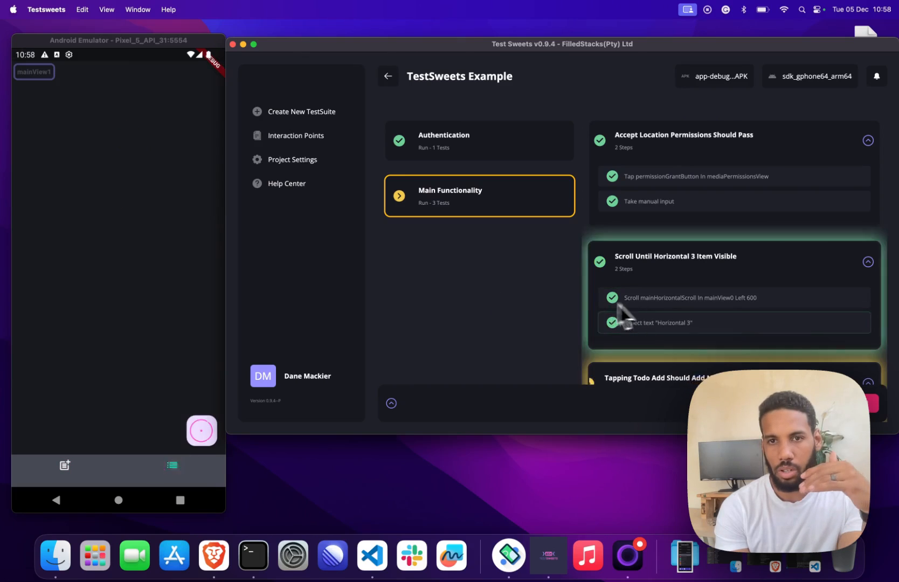
{"action": "scroll", "scroll_direction": "down", "scroll_amount": 3}
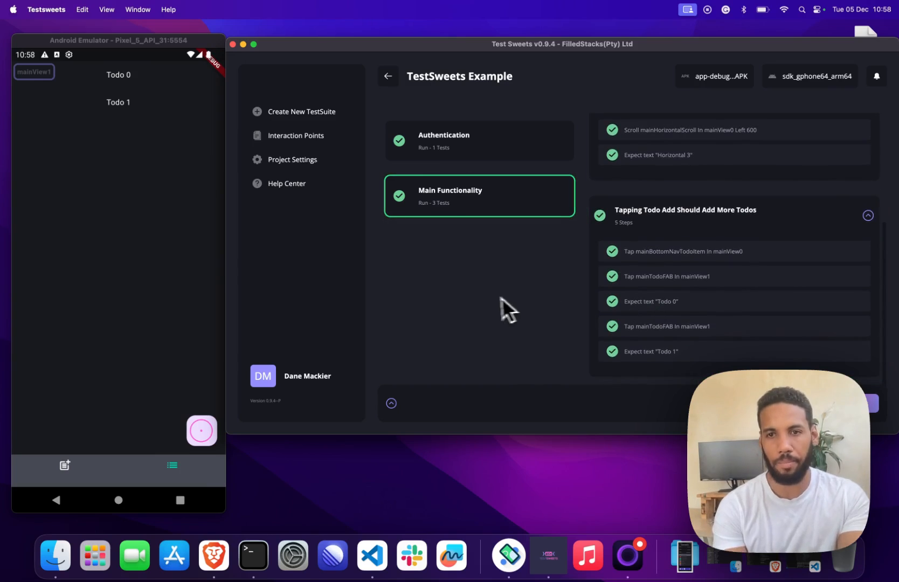
{"action": "mouse_move", "coordinate": [491, 310]}
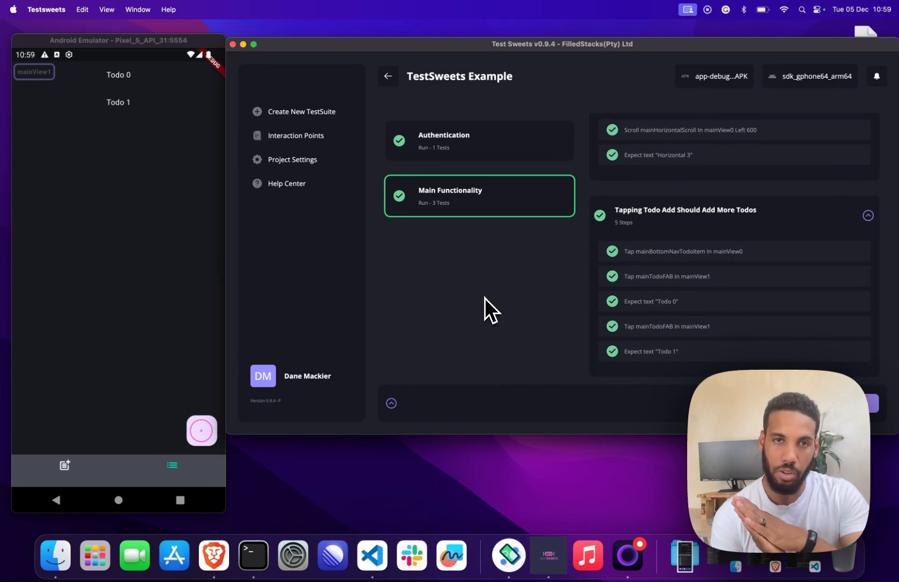